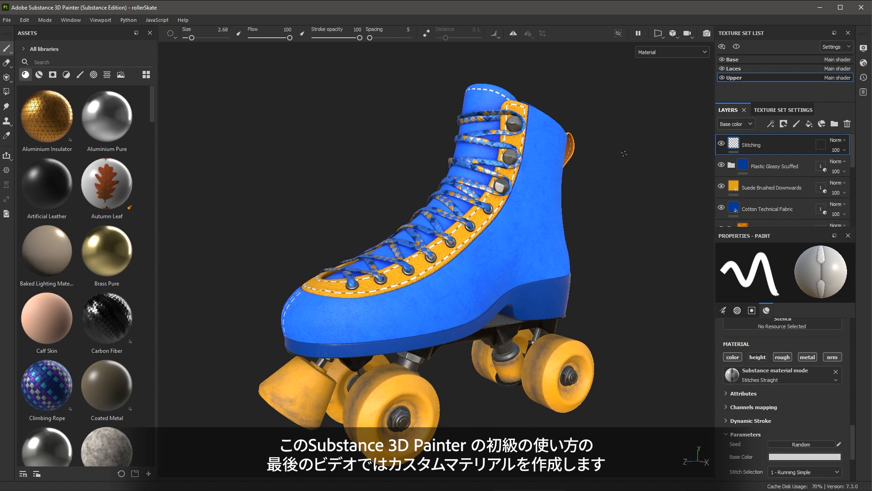
# - Add a white fill layer named 'Pattern' at the top of the layer stack
pyautogui.click(735, 77)
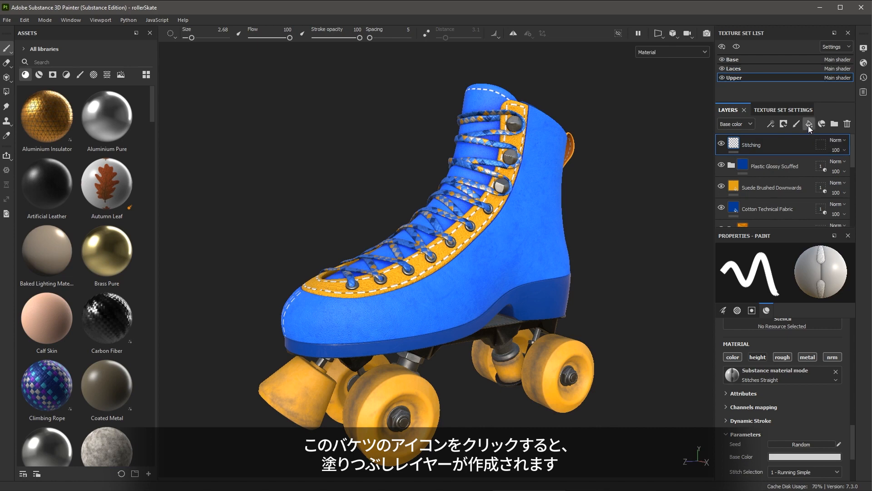
pyautogui.click(809, 123)
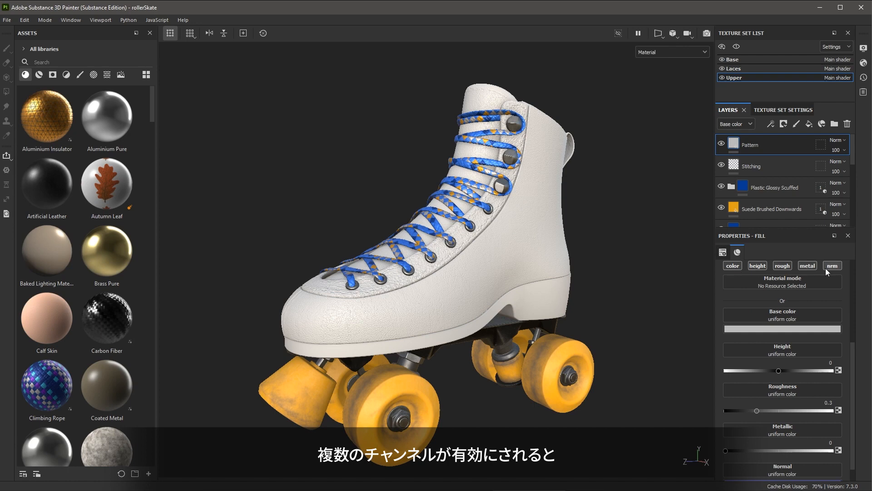
pyautogui.moveTo(635, 229)
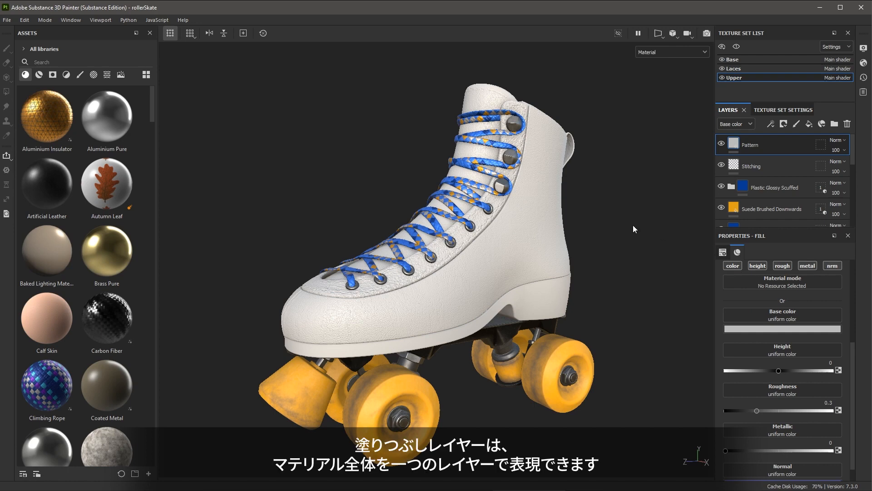
pyautogui.moveTo(652, 156)
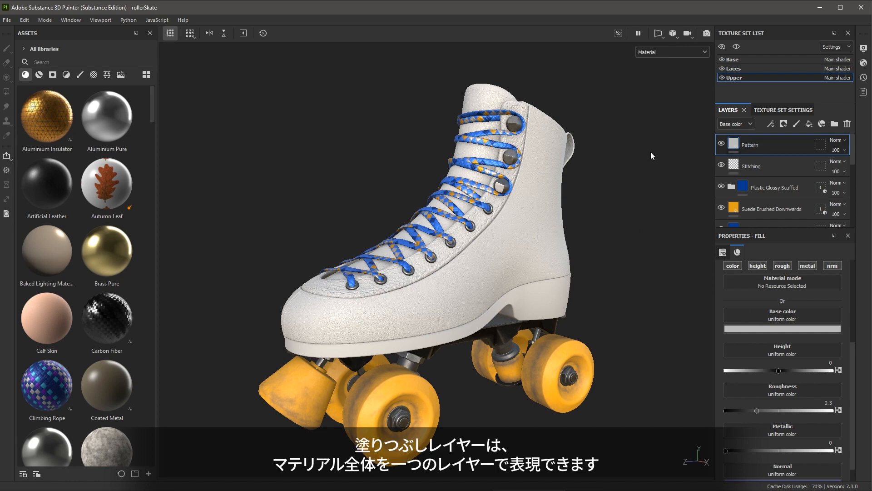
pyautogui.moveTo(663, 171)
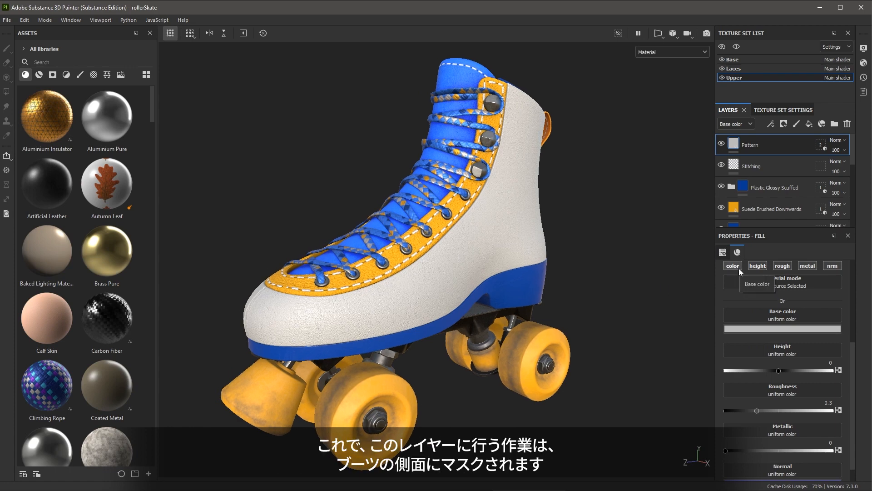
pyautogui.moveTo(547, 156)
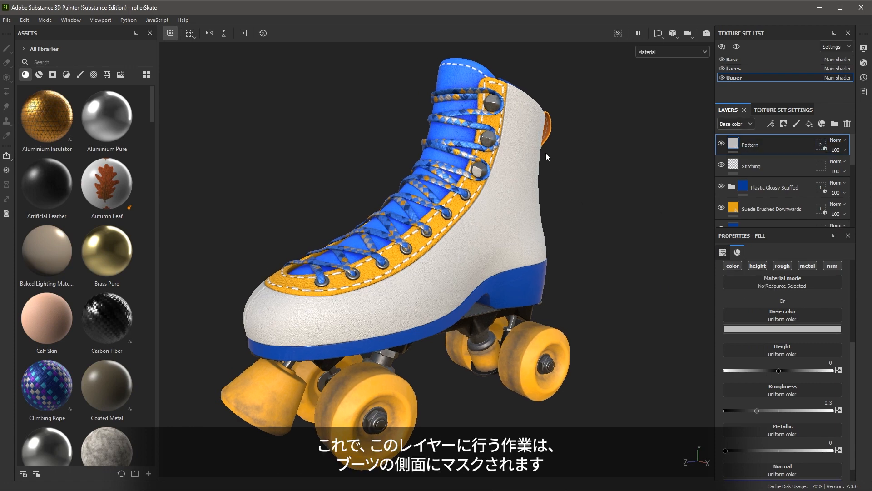
pyautogui.moveTo(542, 242)
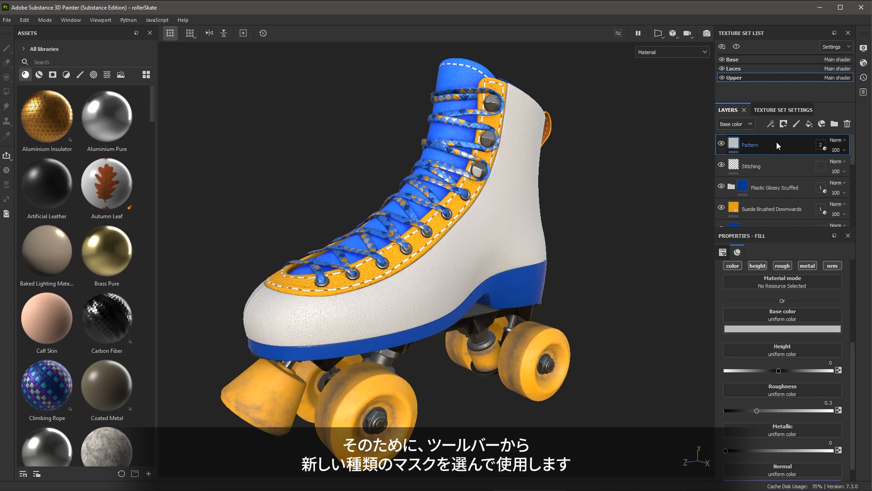
pyautogui.moveTo(784, 124)
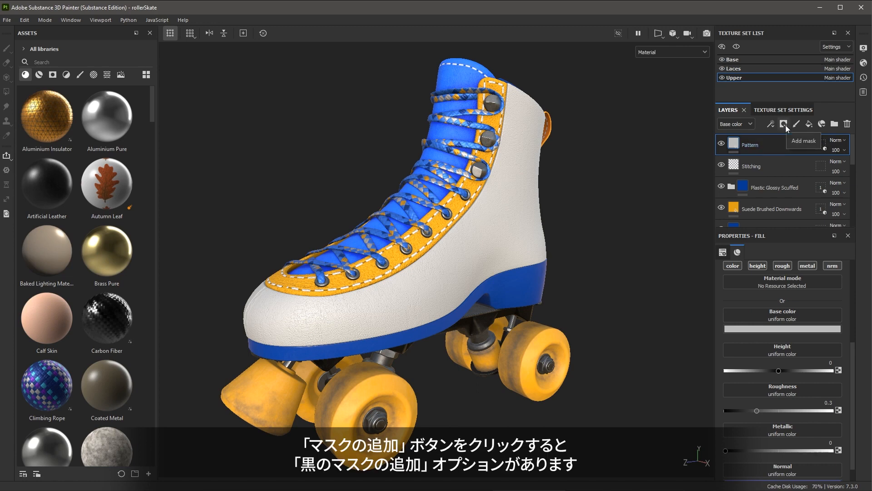
# - Add a black mask to the Pattern layer, hiding its white fill
pyautogui.click(784, 124)
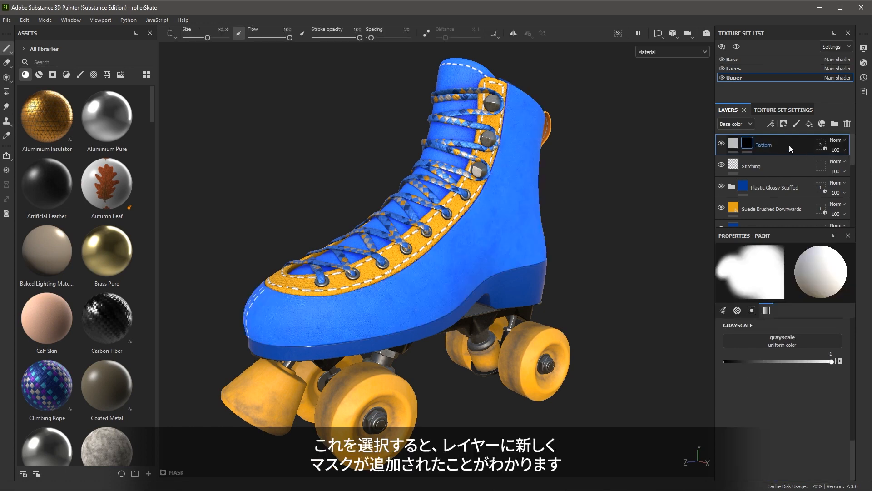
pyautogui.moveTo(778, 149)
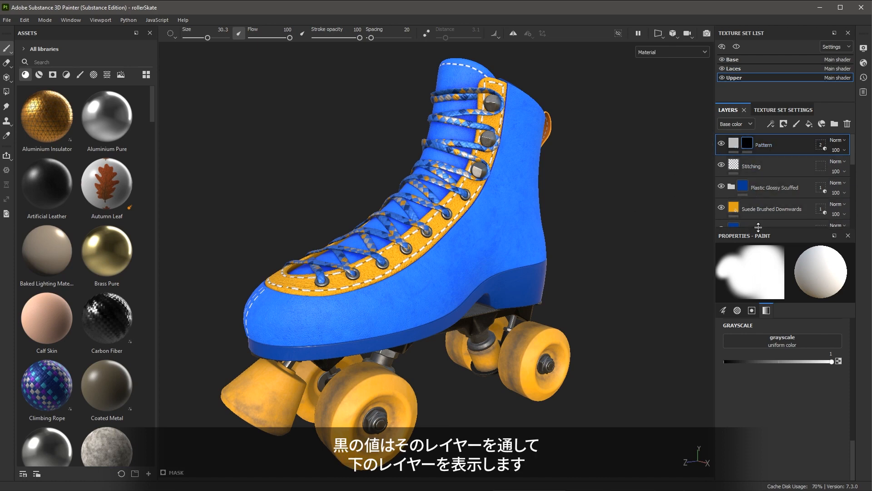
pyautogui.click(747, 143)
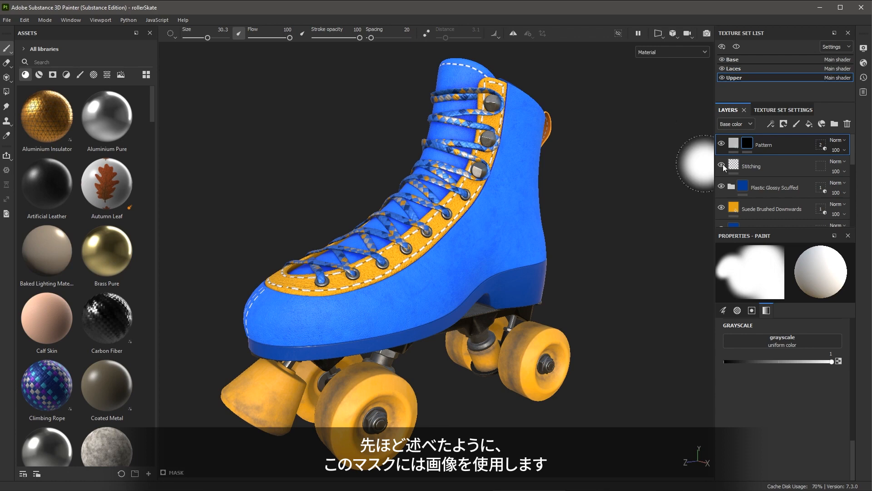
# - Add a fill effect inside the Pattern layer's mask
pyautogui.click(747, 144)
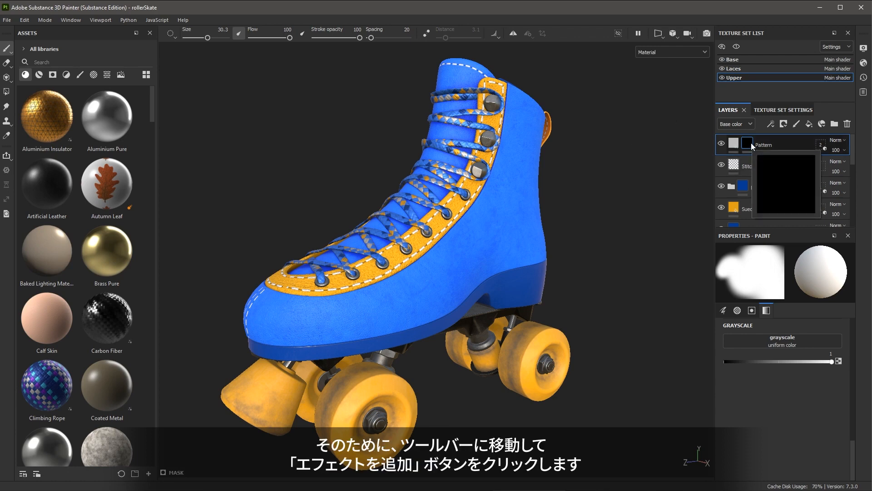
pyautogui.moveTo(771, 124)
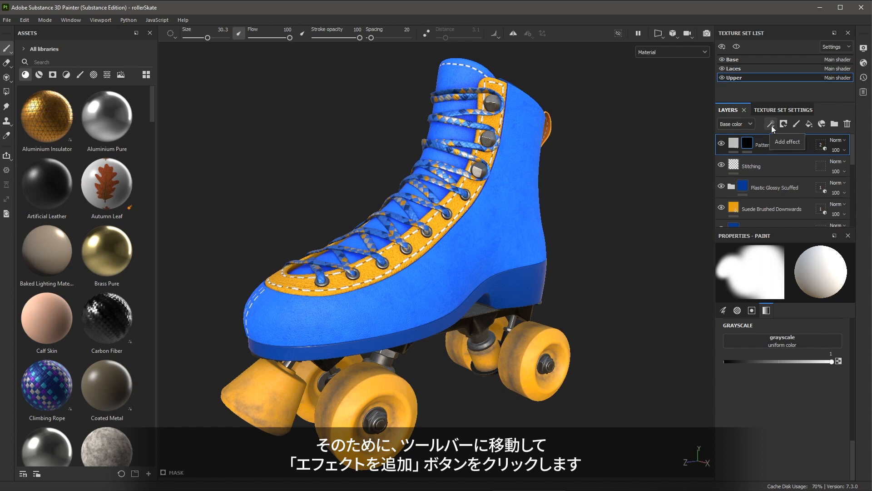
pyautogui.click(771, 123)
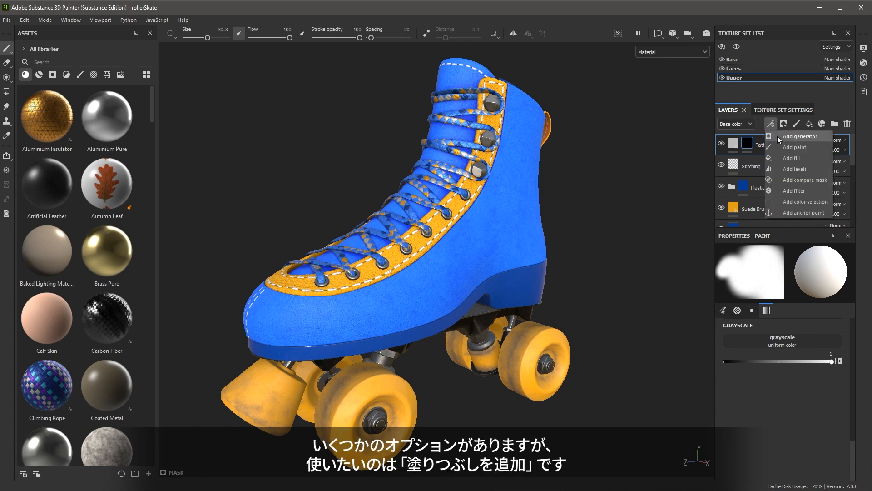
pyautogui.click(794, 158)
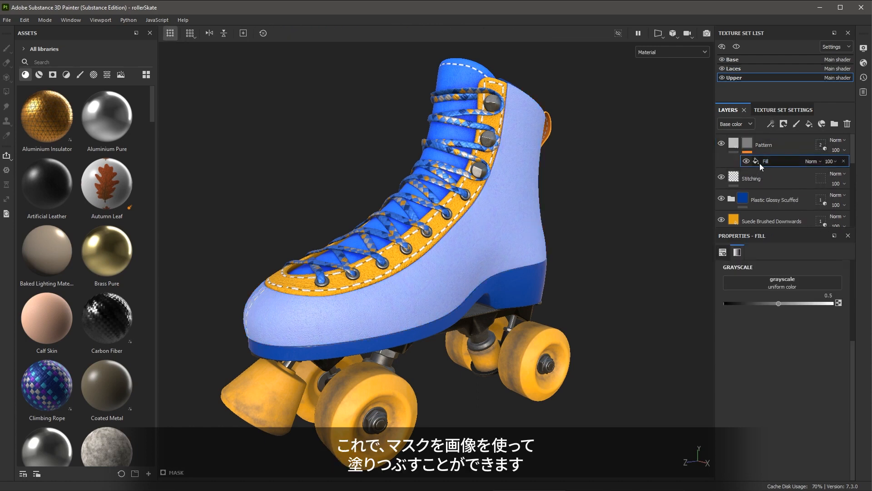
pyautogui.moveTo(770, 319)
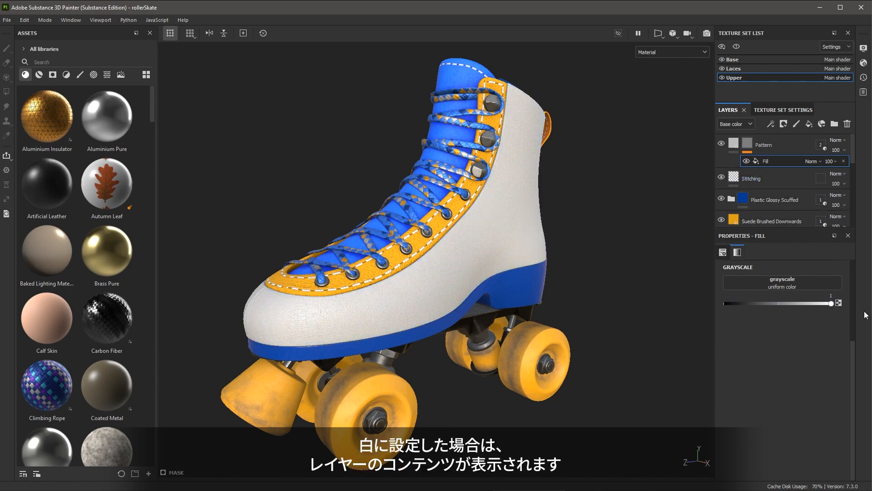
pyautogui.moveTo(646, 163)
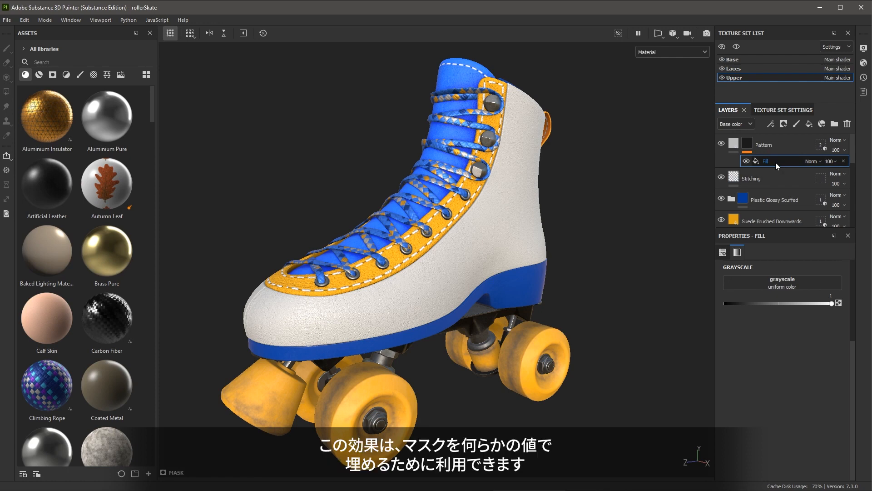
pyautogui.moveTo(795, 324)
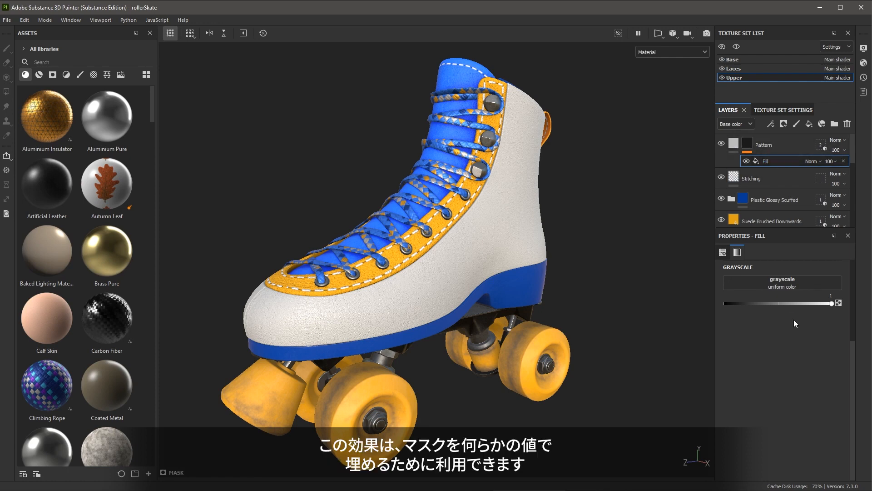
pyautogui.moveTo(810, 334)
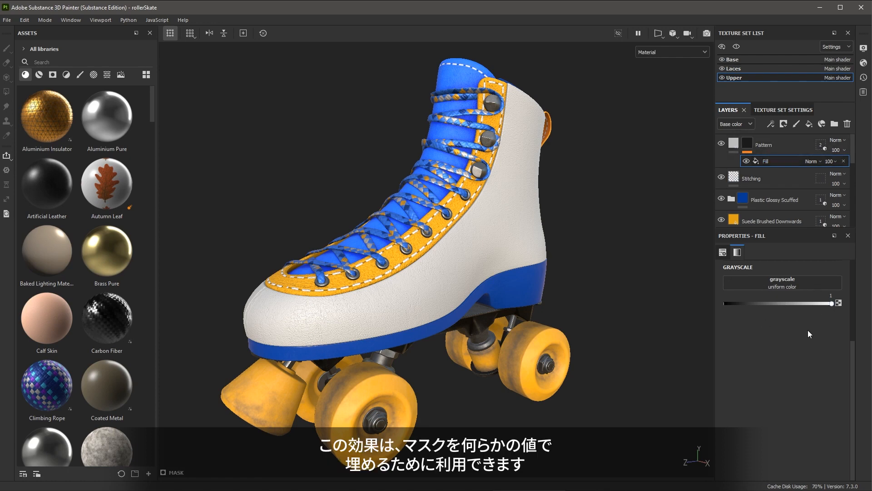
pyautogui.moveTo(107, 115)
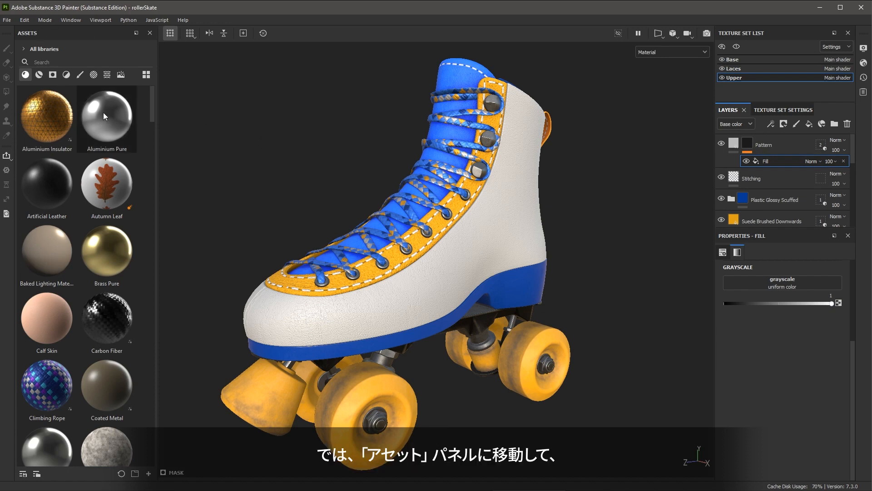
# - Apply the Arrow Bend Split alpha to the mask's fill effect
pyautogui.click(93, 74)
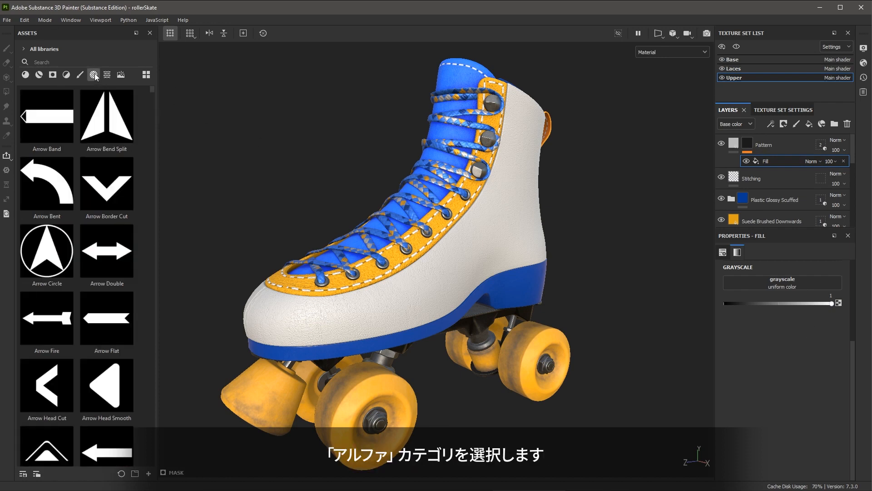
pyautogui.moveTo(107, 115)
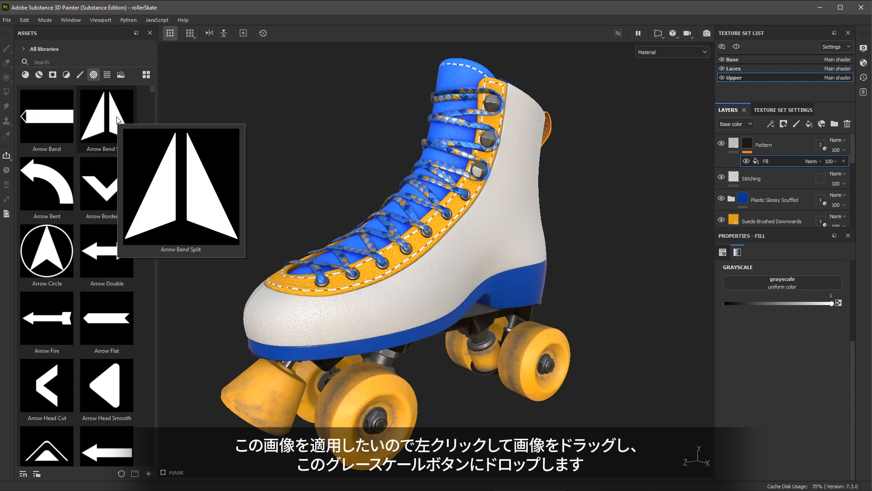
pyautogui.click(106, 114)
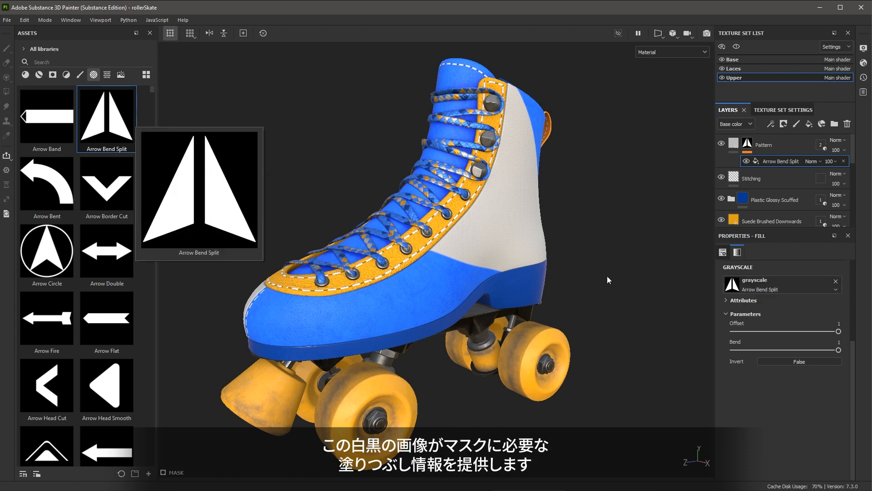
pyautogui.moveTo(773, 289)
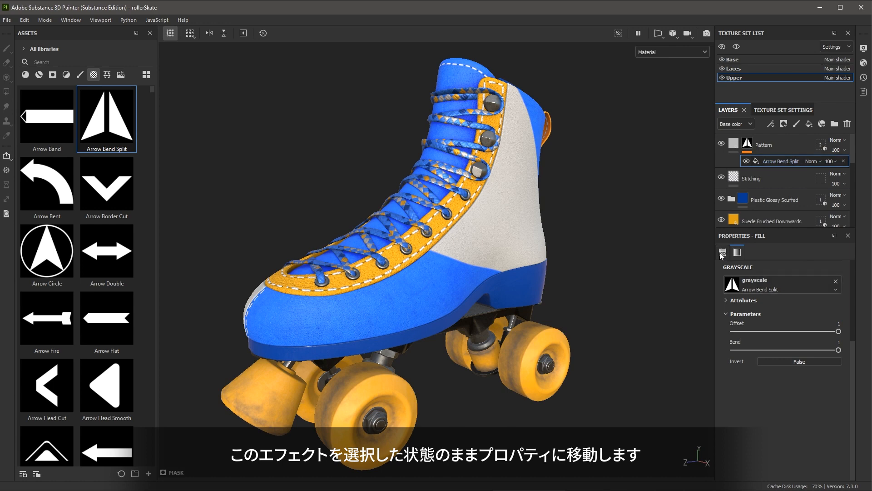
# - Switch the Arrow Bend Split fill's projection from UV to Planar
pyautogui.click(722, 253)
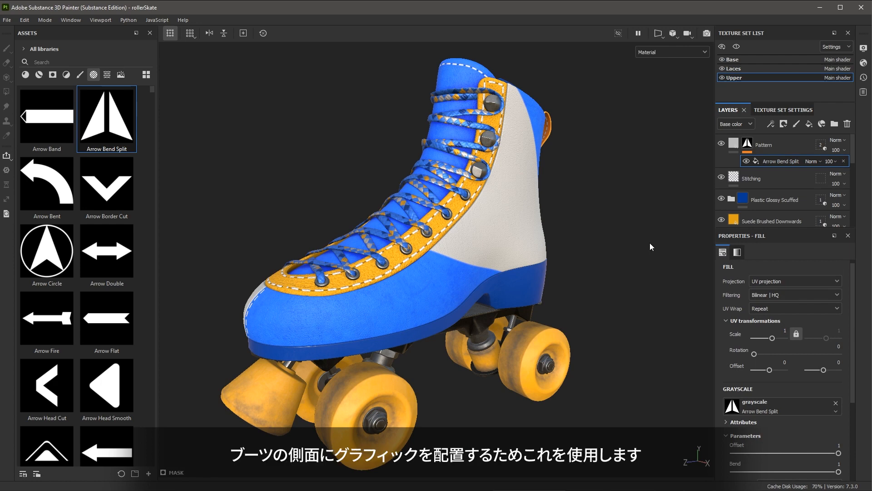
pyautogui.moveTo(618, 227)
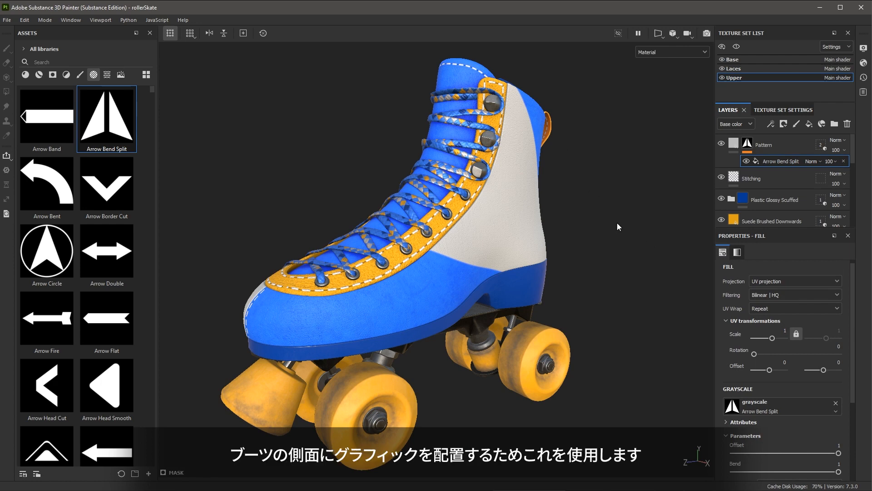
pyautogui.moveTo(735, 292)
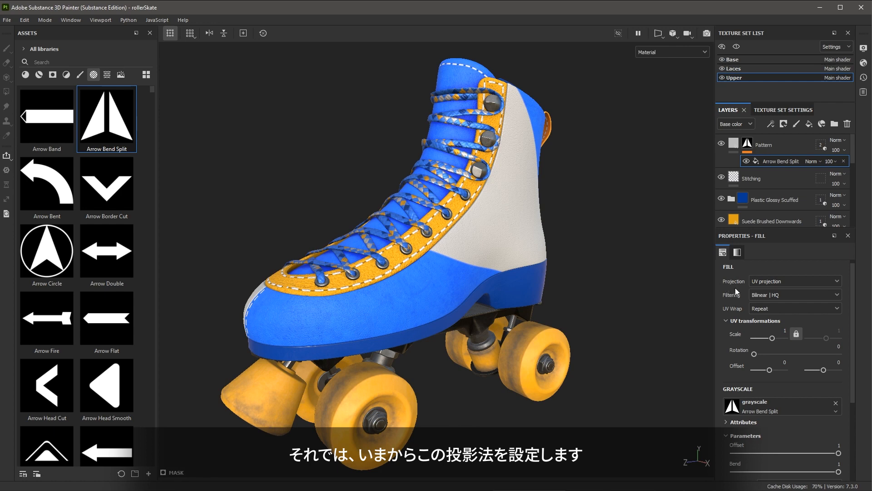
pyautogui.click(795, 280)
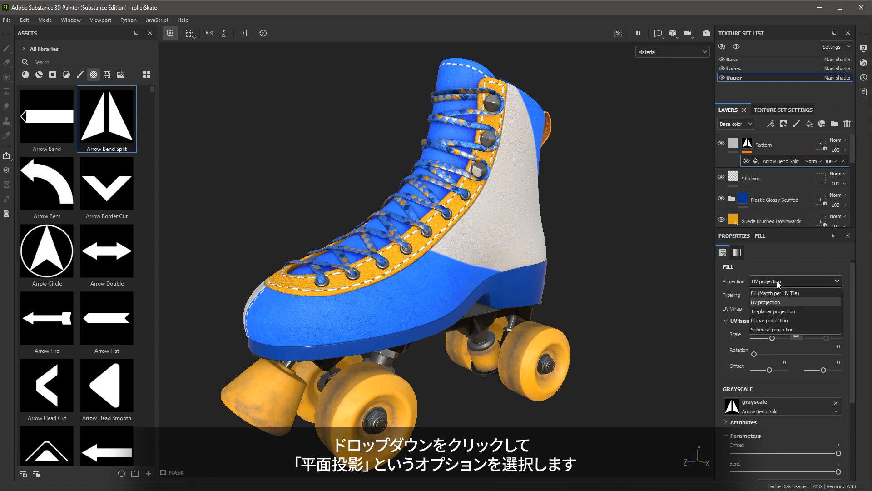
pyautogui.moveTo(774, 320)
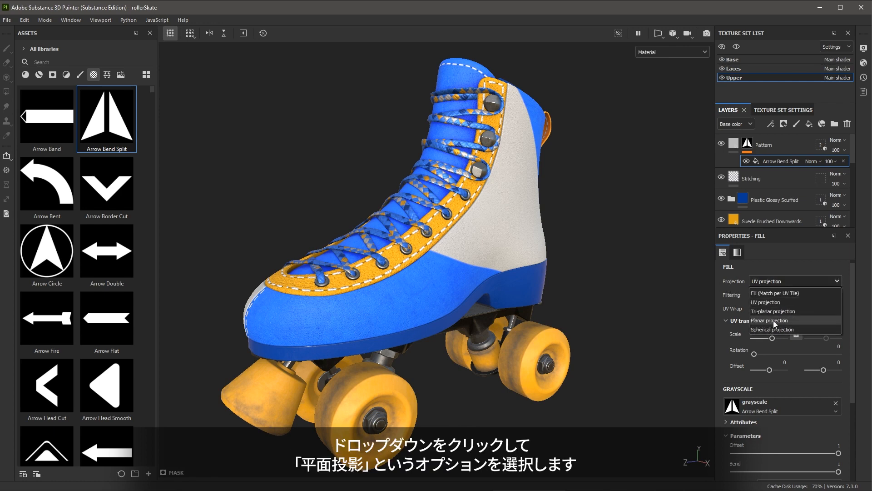
pyautogui.click(771, 319)
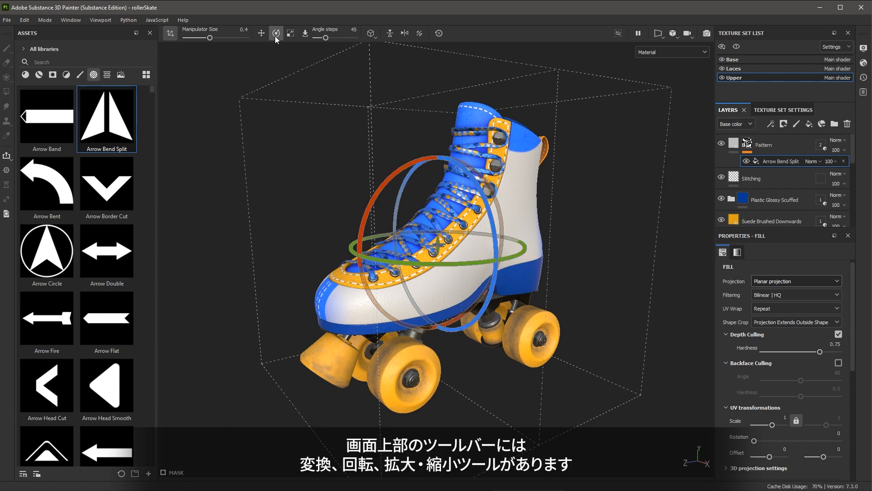
# - Snap the planar projection box onto the boot's side
pyautogui.click(261, 33)
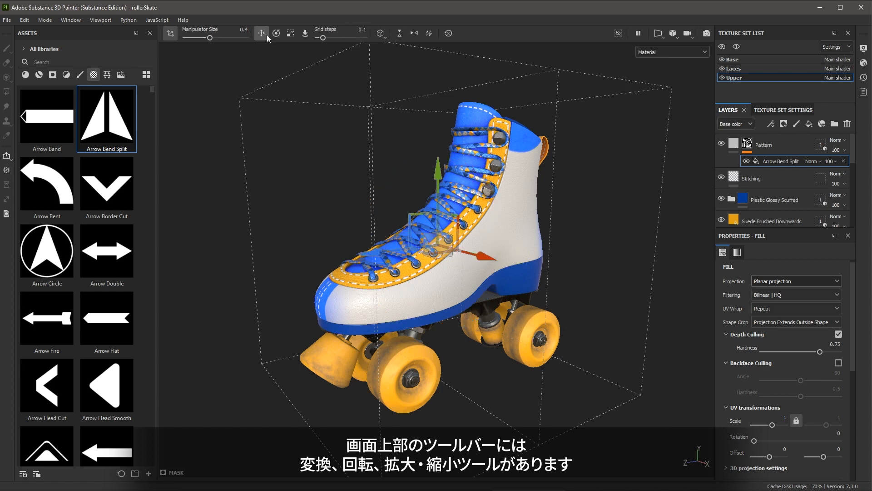
pyautogui.click(290, 33)
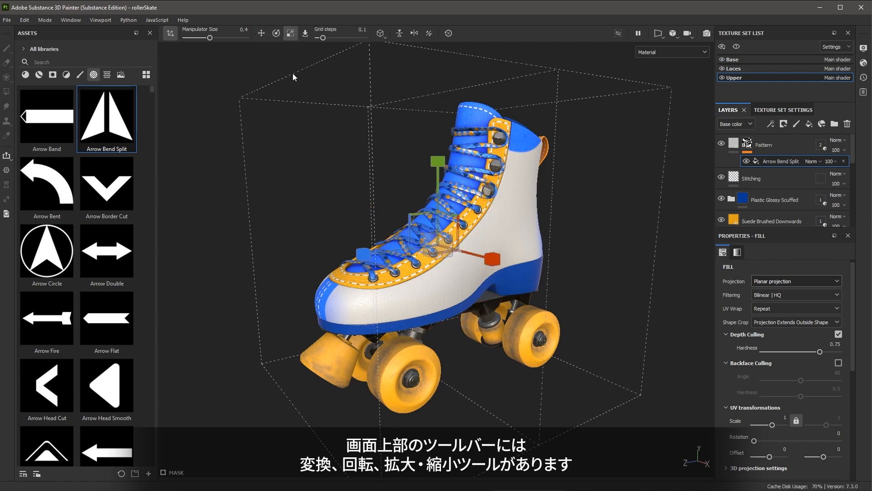
pyautogui.moveTo(305, 33)
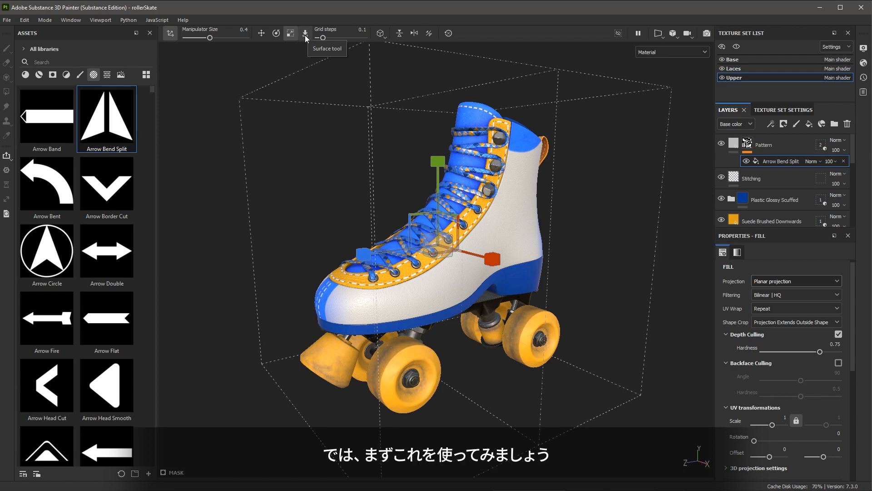
pyautogui.click(305, 33)
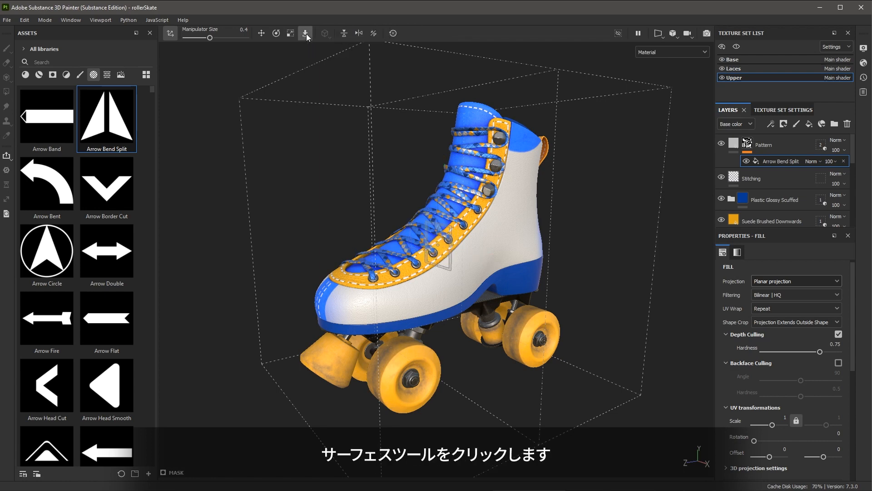
pyautogui.click(305, 33)
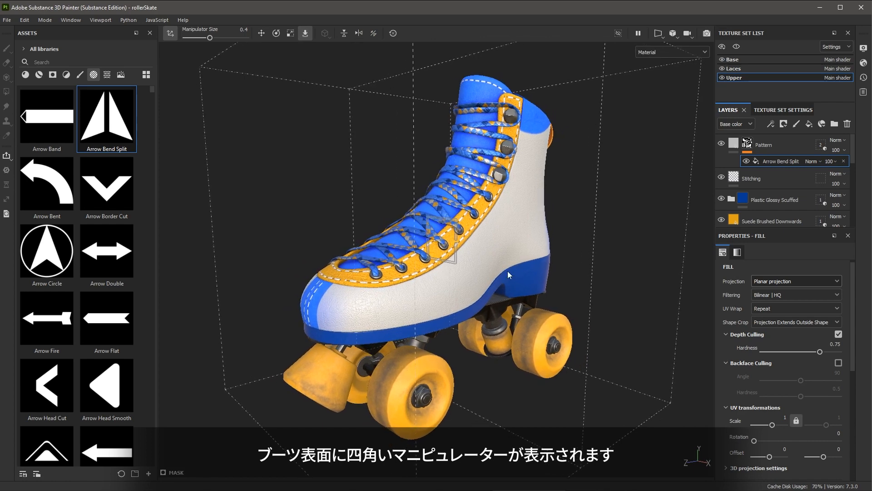
pyautogui.moveTo(454, 227)
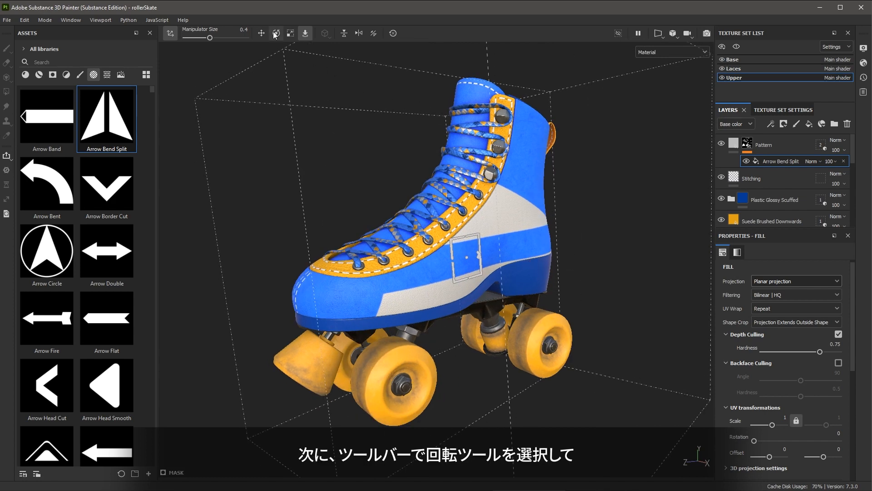
# - Rotate, move and shrink the projection so the arrow graphic repeats across the boot
pyautogui.click(275, 33)
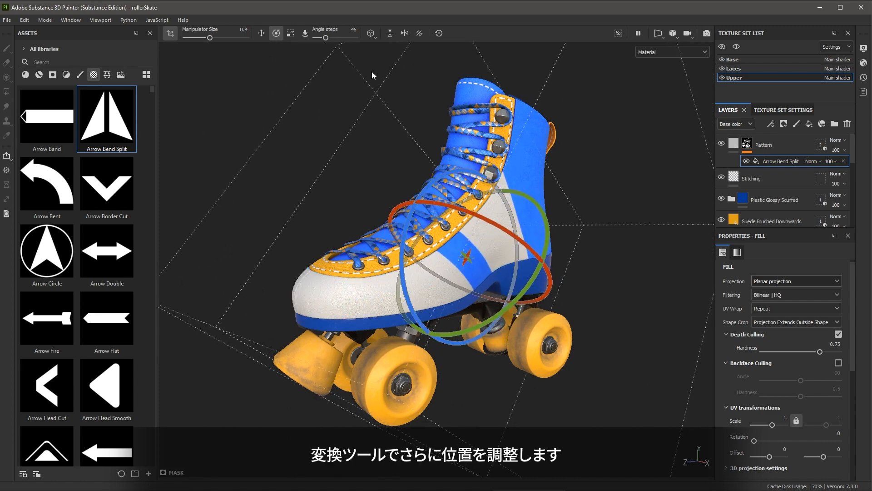
pyautogui.click(261, 33)
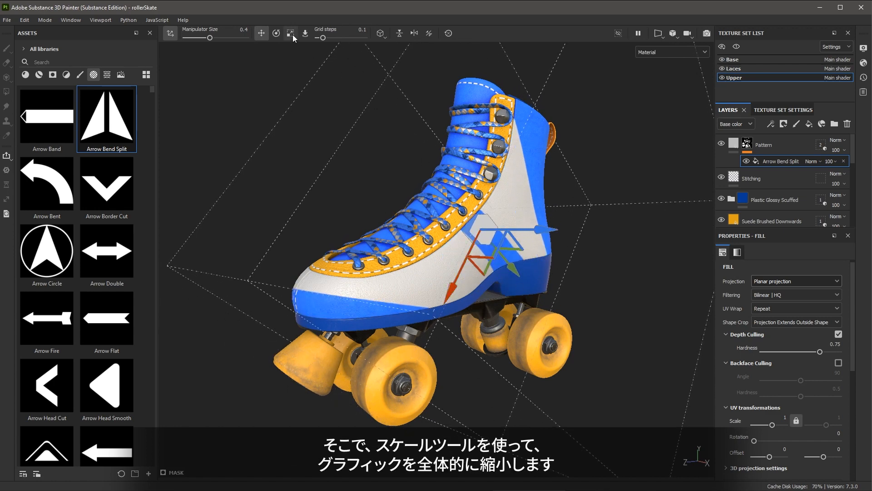
pyautogui.click(290, 32)
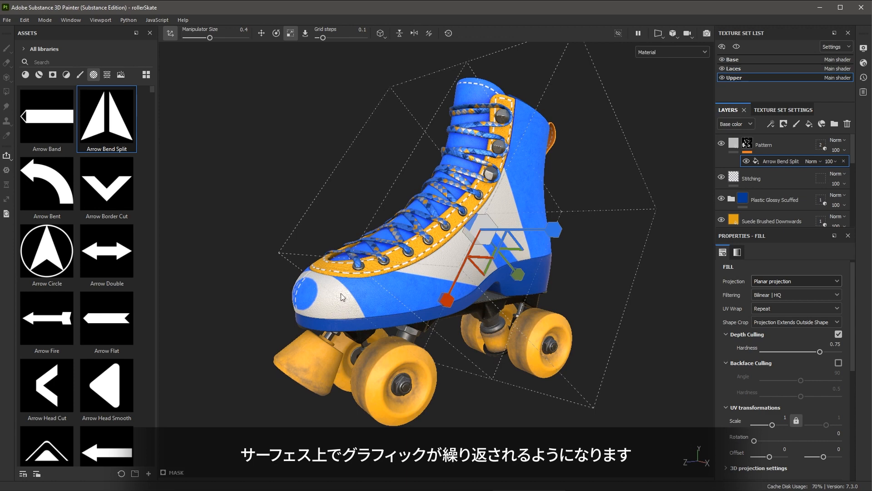
pyautogui.moveTo(485, 210)
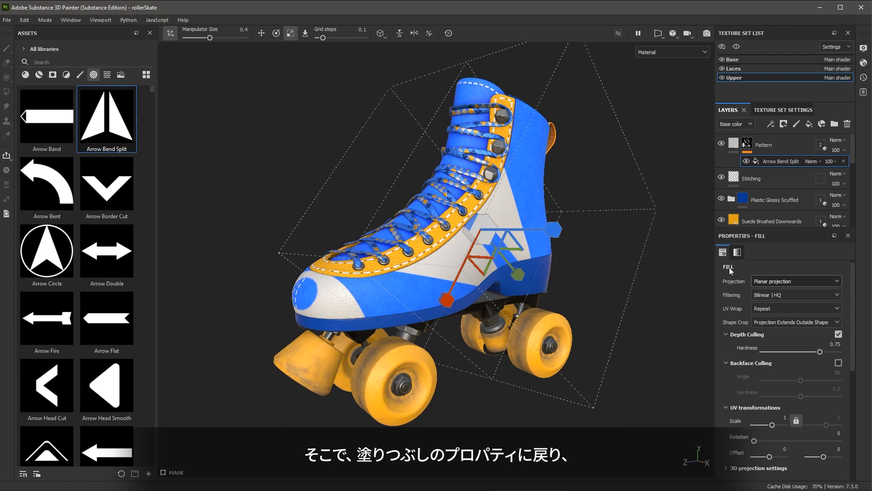
pyautogui.moveTo(744, 313)
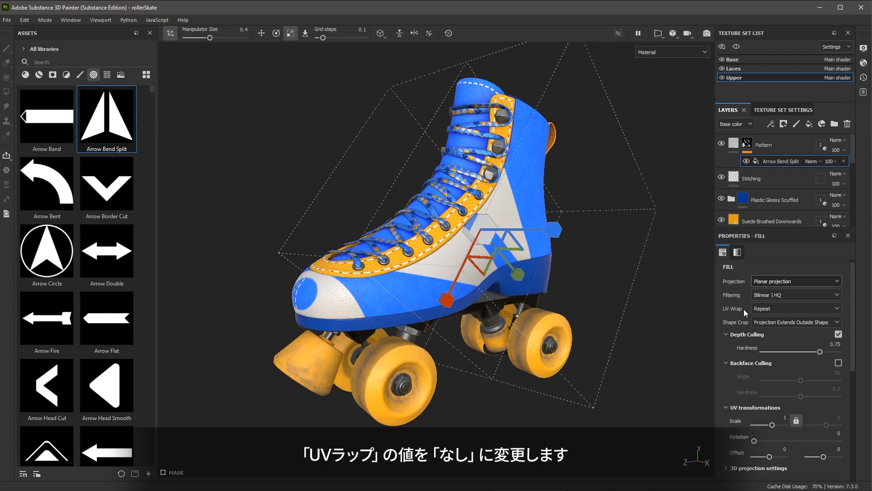
# - Set UV Wrap to None, then rotate and move the single arrow graphic
pyautogui.click(795, 308)
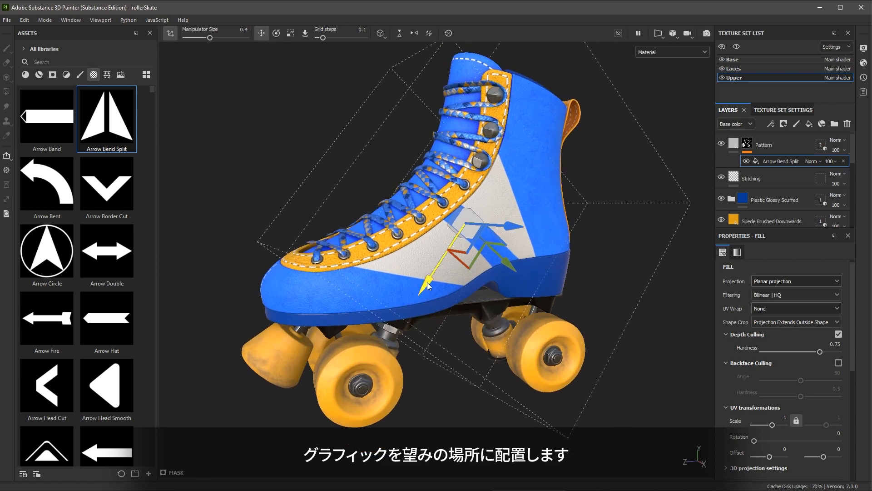
pyautogui.click(275, 33)
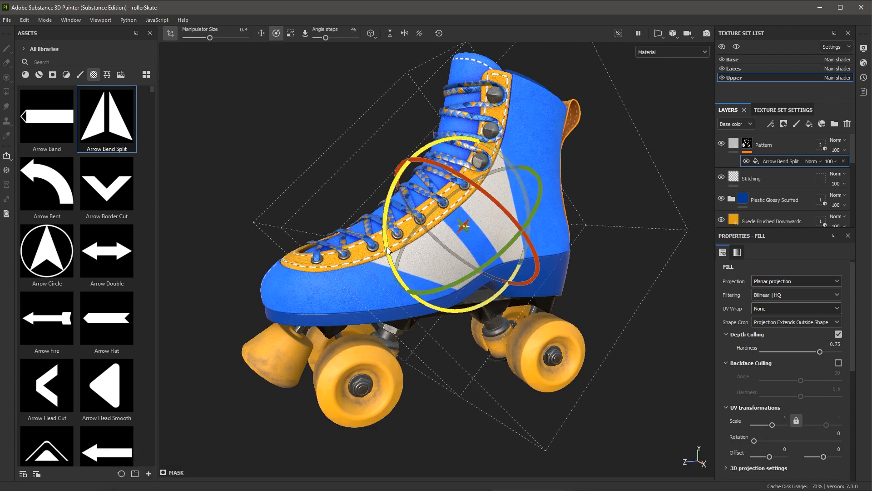
pyautogui.click(260, 33)
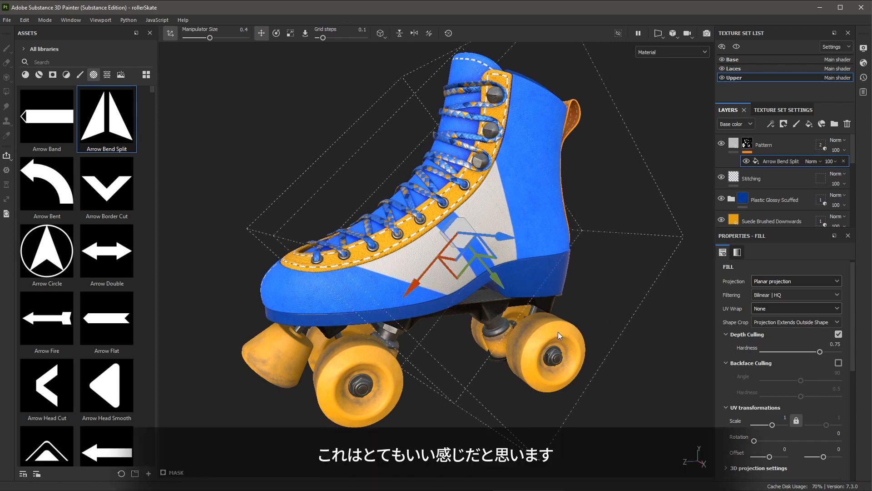
# - From a front view, rotate and move the projection cube to the skate's centre
pyautogui.scroll(-3)
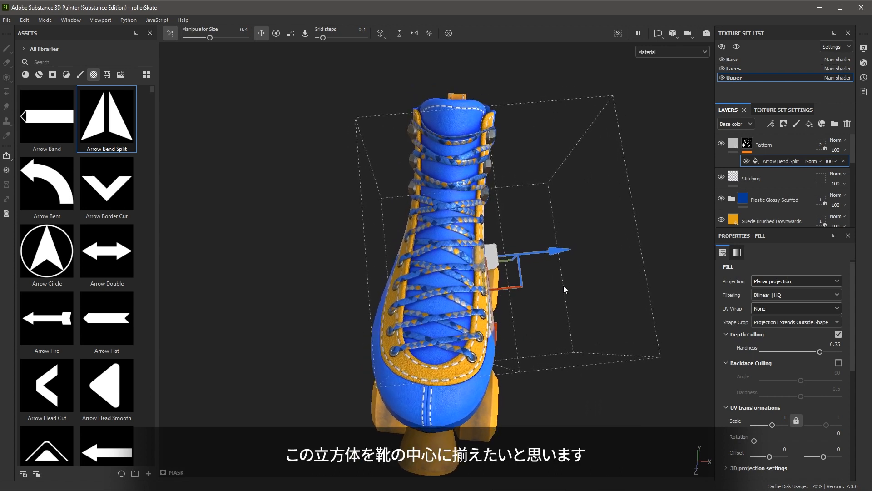
pyautogui.moveTo(433, 336)
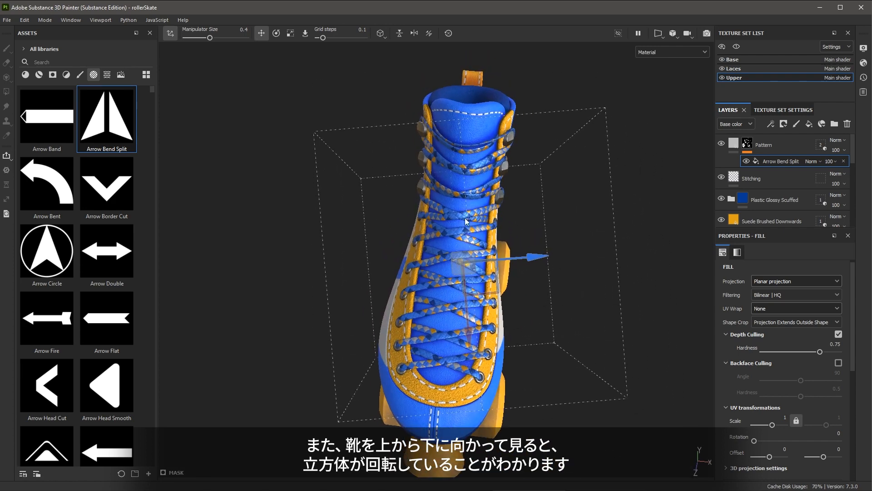
pyautogui.moveTo(587, 192)
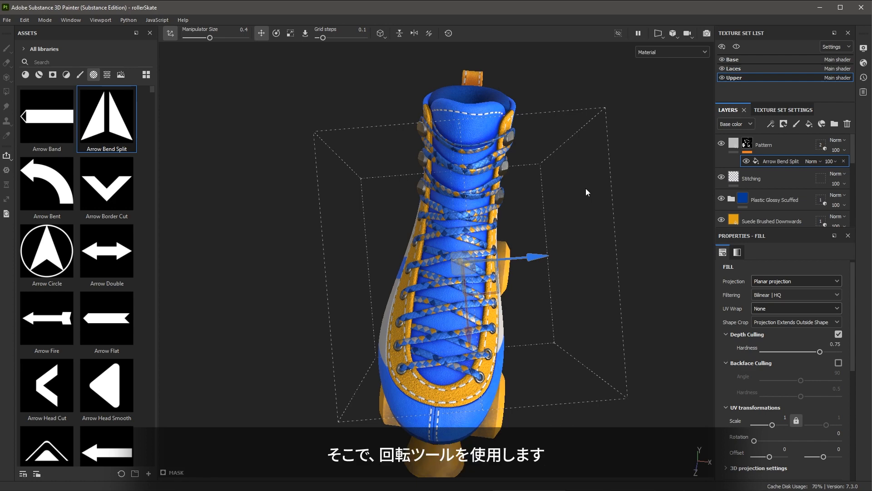
pyautogui.click(276, 32)
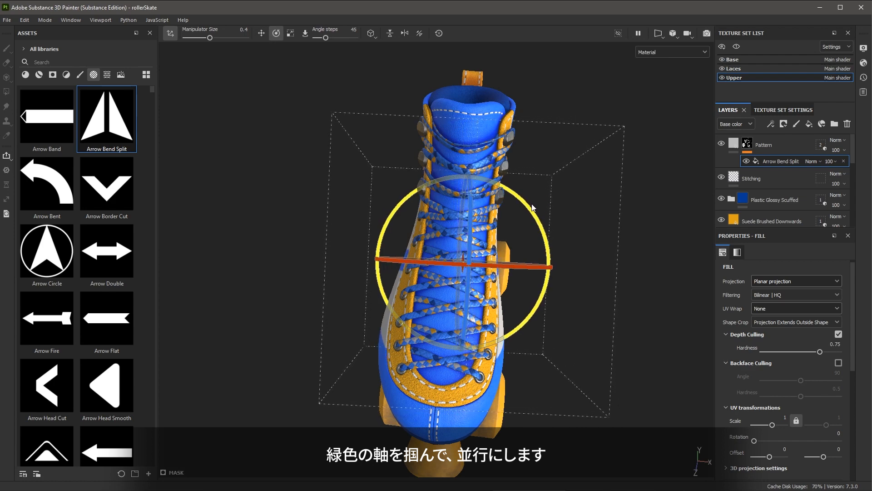
pyautogui.click(260, 33)
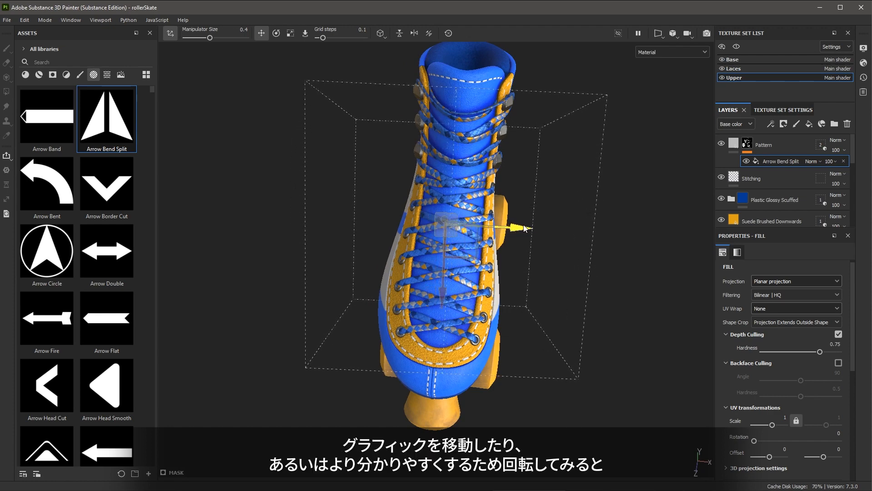
pyautogui.click(276, 33)
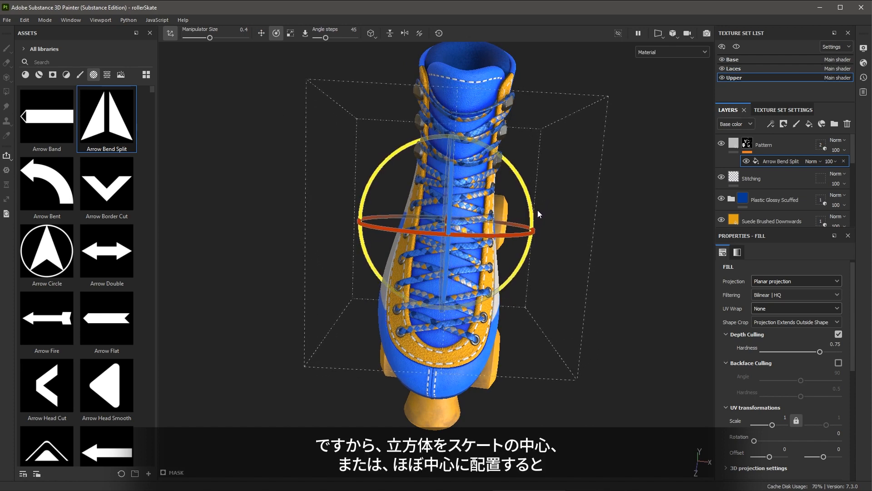
pyautogui.click(260, 33)
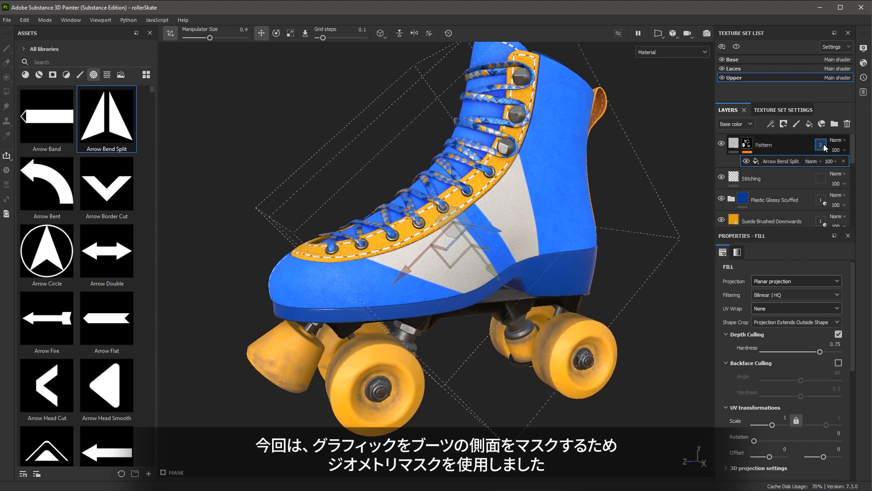
pyautogui.moveTo(456, 193)
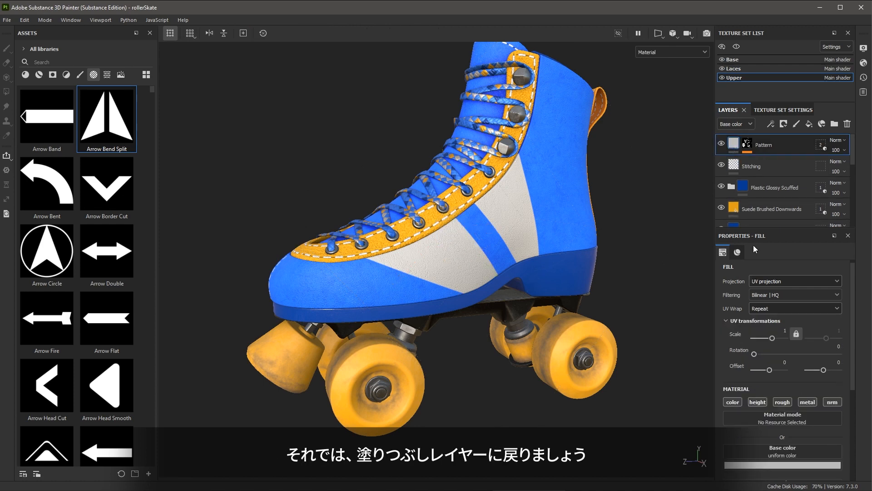
# - Raise the Pattern fill's Roughness to about 0.59 and Metallic to about 0.74
pyautogui.scroll(-3)
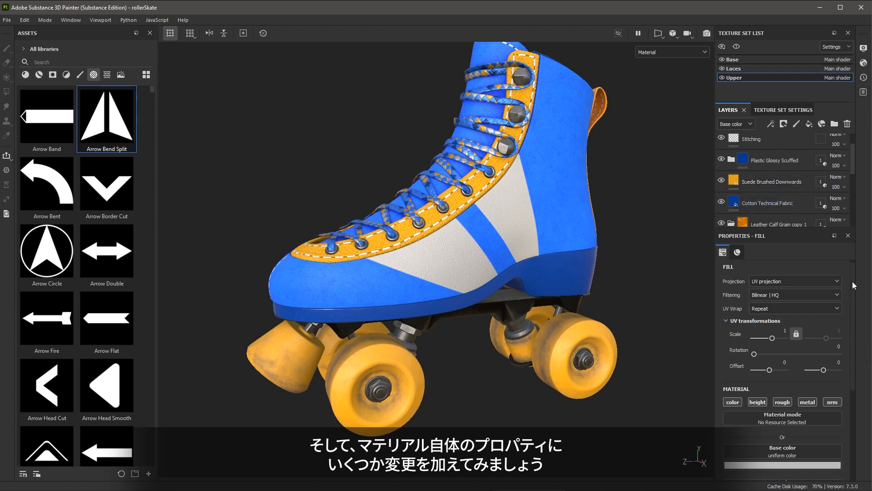
pyautogui.scroll(-3)
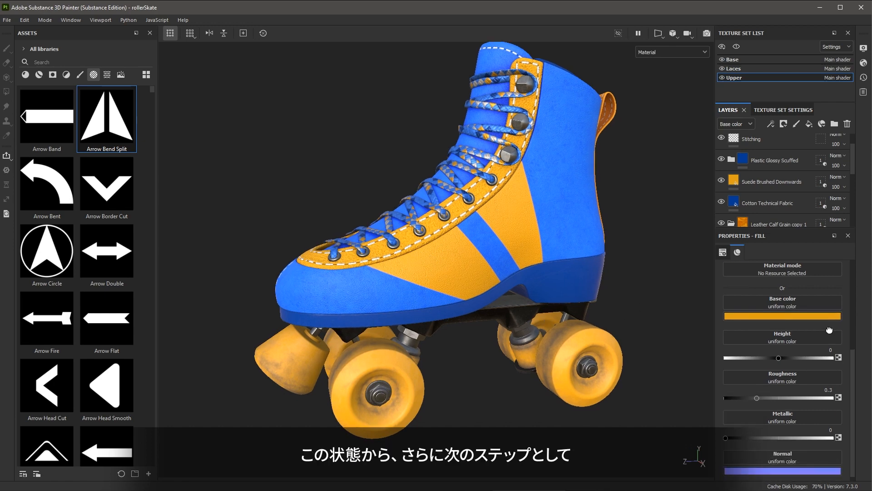
pyautogui.scroll(-3)
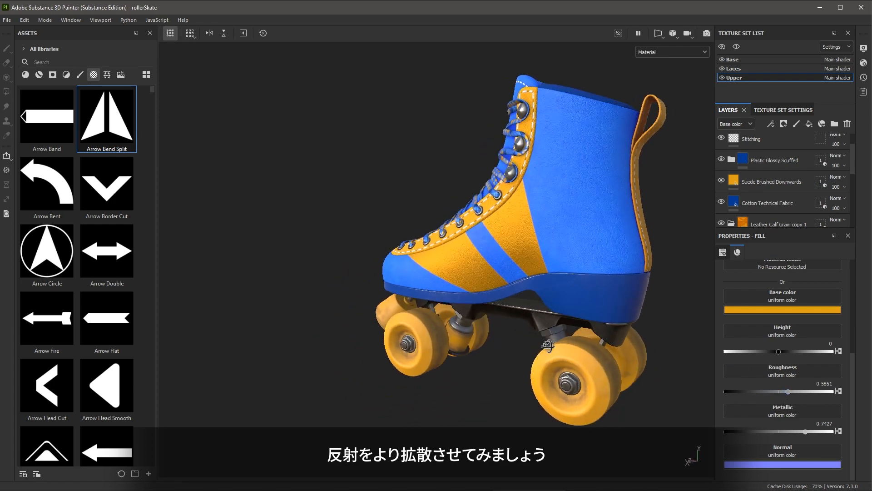
pyautogui.moveTo(500, 250); pyautogui.dragTo(434, 278)
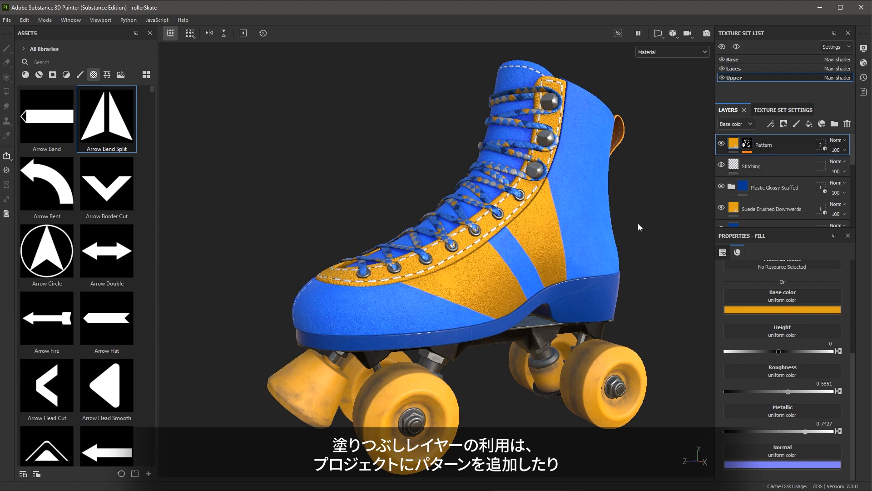
pyautogui.moveTo(651, 257)
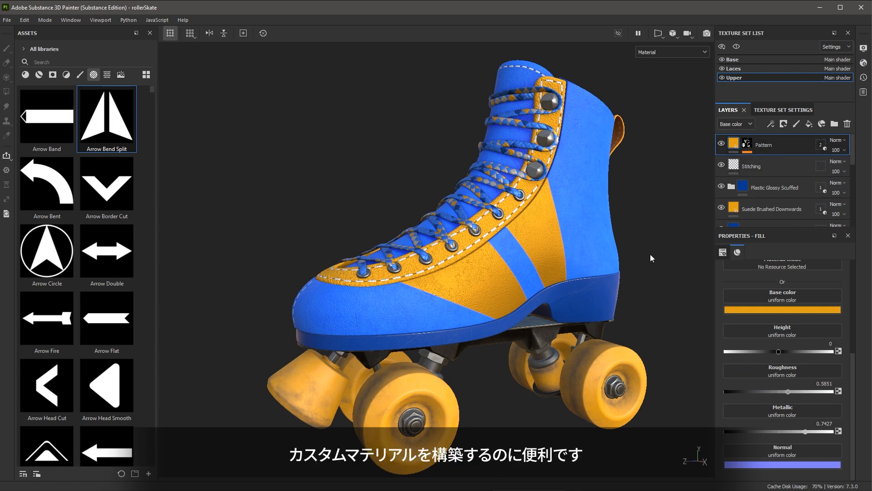
# - Import patch.sbsar as a basematerial resource into the rollerSkate project
pyautogui.write('basematerial')
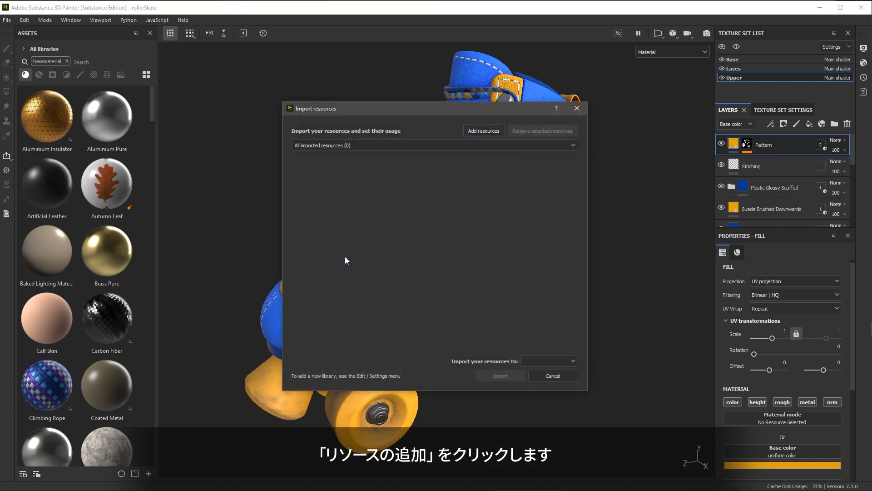
pyautogui.click(483, 131)
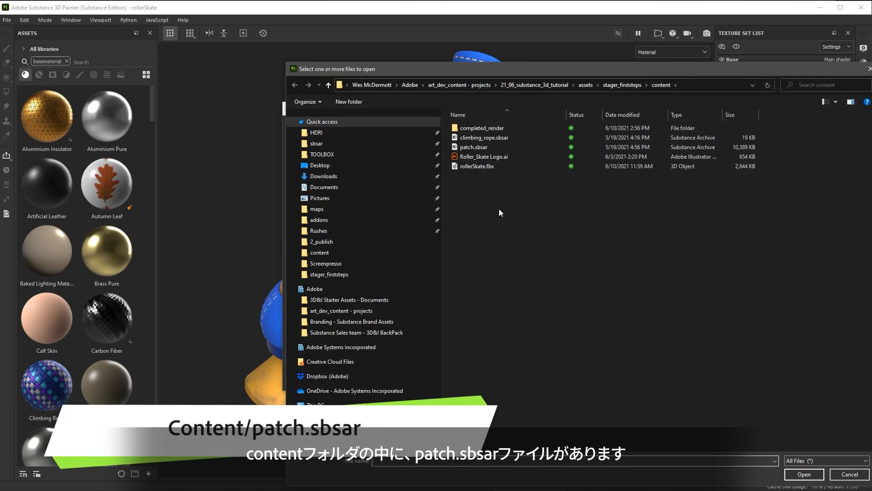
pyautogui.click(474, 147)
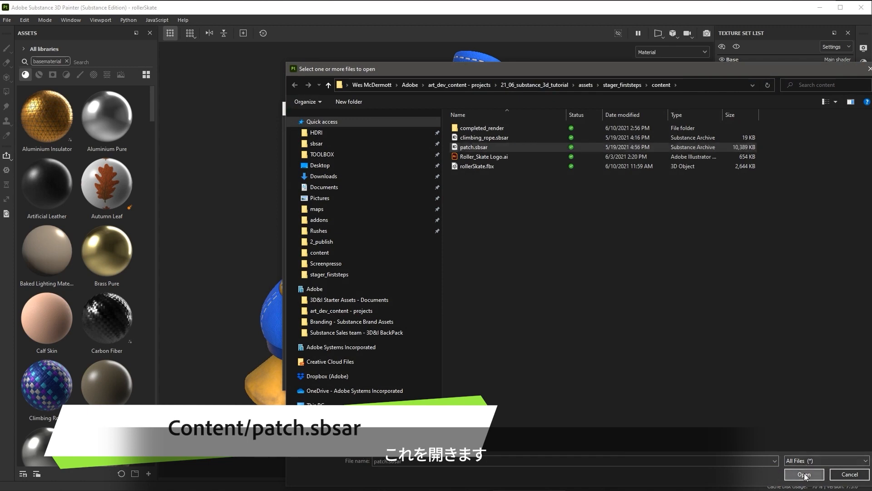
pyautogui.click(803, 474)
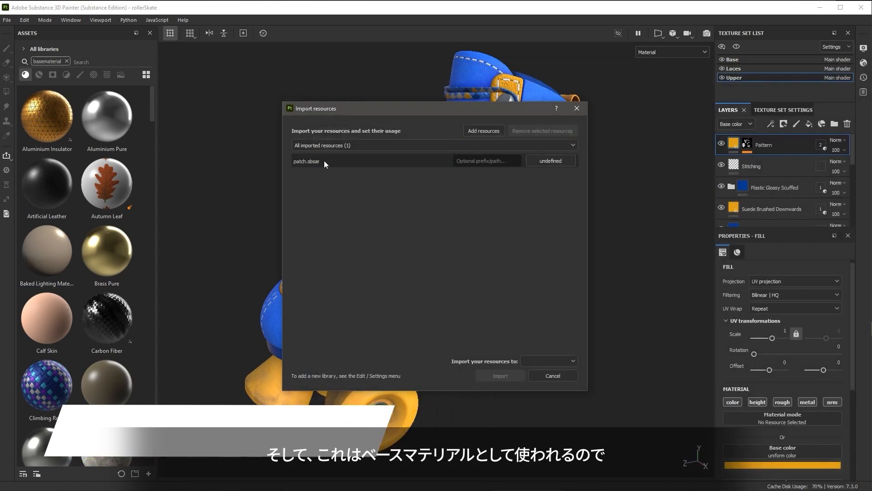
pyautogui.click(550, 160)
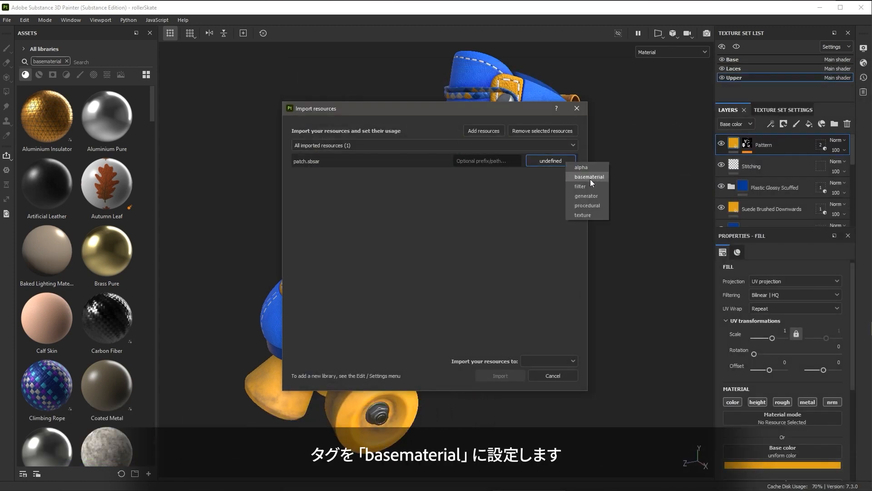
pyautogui.click(588, 176)
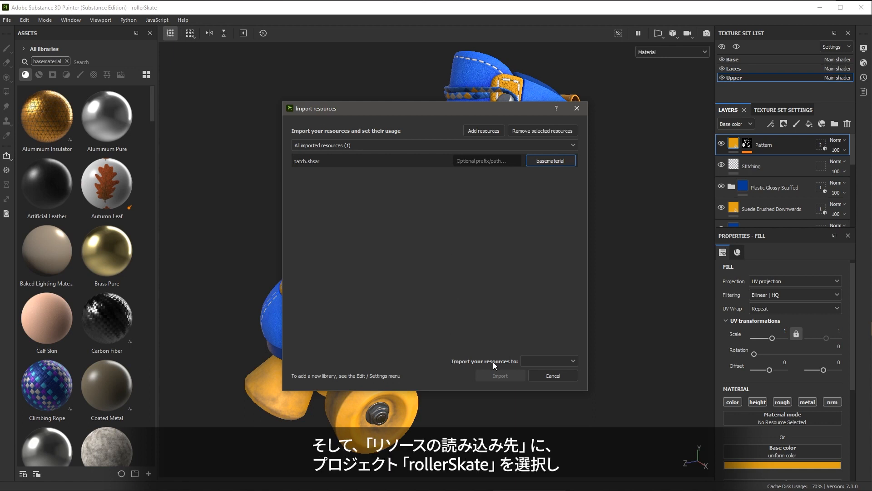
pyautogui.click(548, 361)
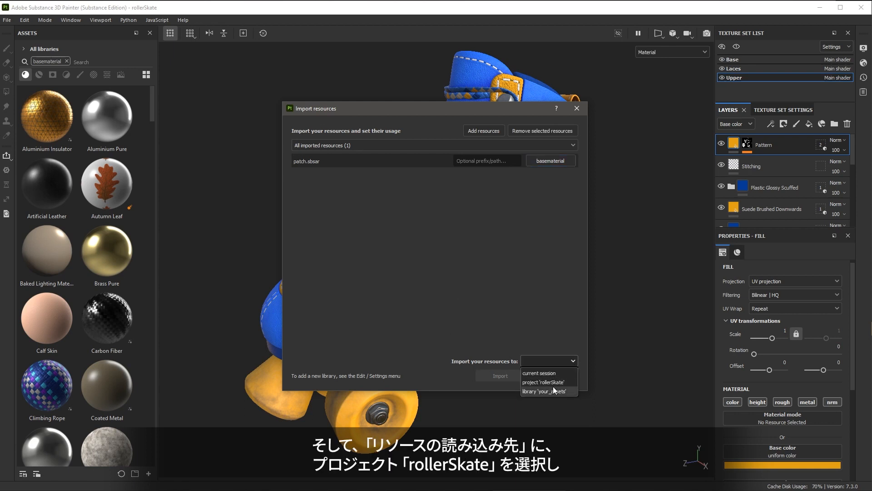
pyautogui.click(543, 382)
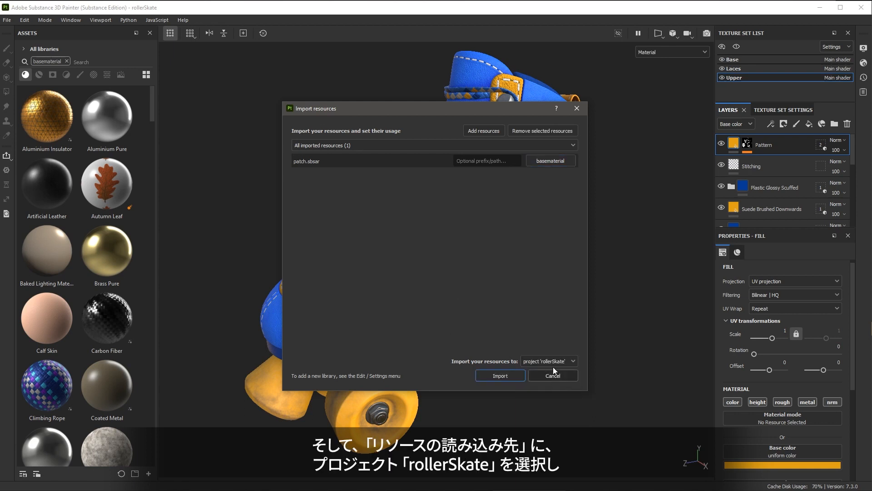
pyautogui.click(499, 375)
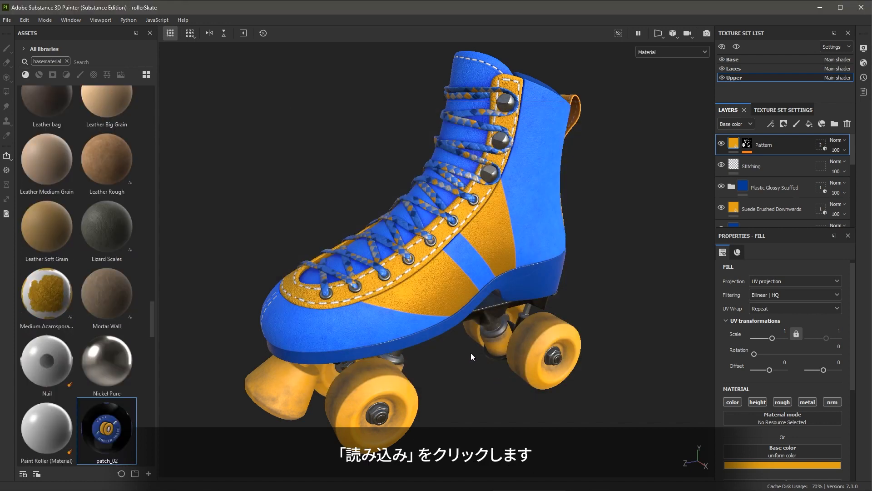
pyautogui.moveTo(107, 428)
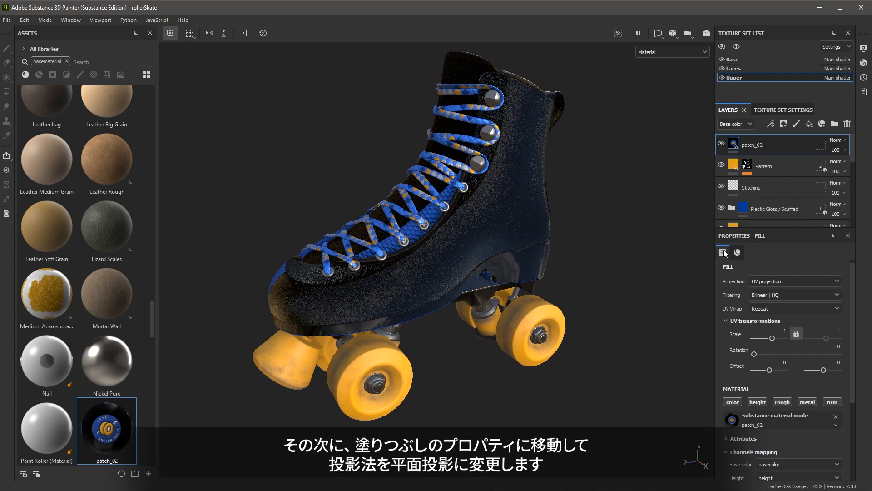
pyautogui.moveTo(714, 299)
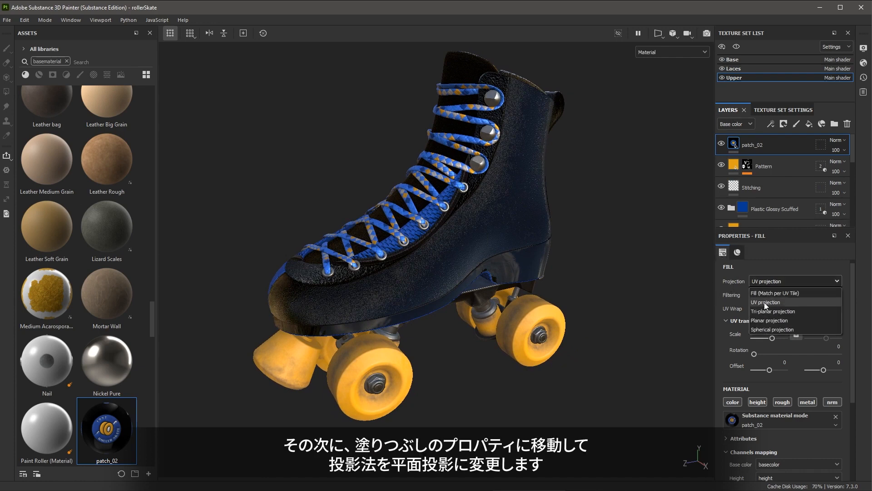
# - Switch the new patch_02 fill layer's projection mode to planar
pyautogui.click(769, 320)
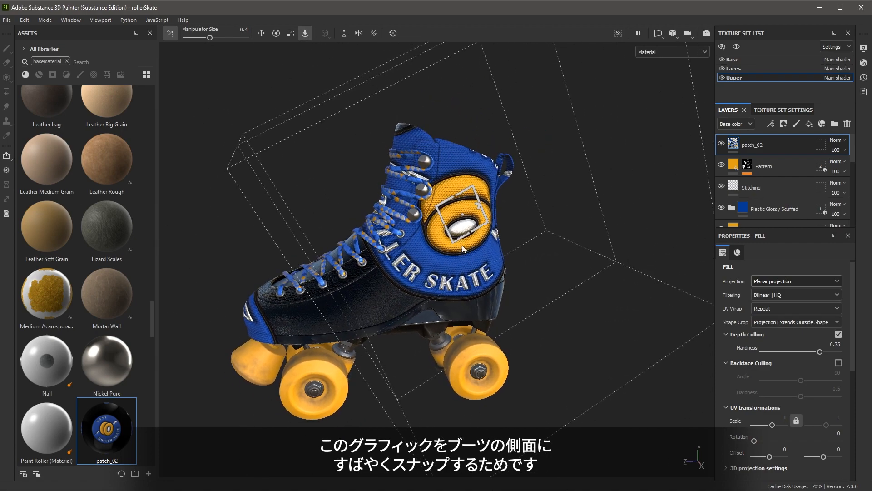
# - Snap the patch_02 projection onto the boot side, set UV Wrap to None, and rotate upright
pyautogui.click(290, 33)
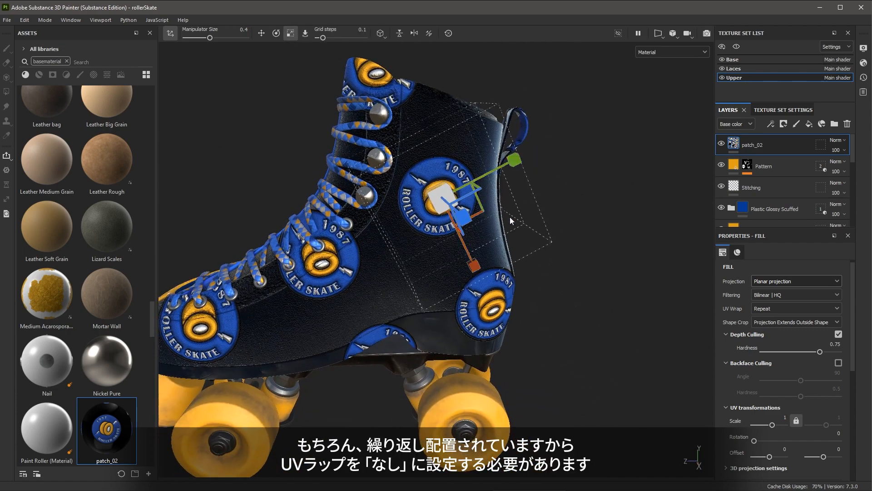
pyautogui.click(796, 308)
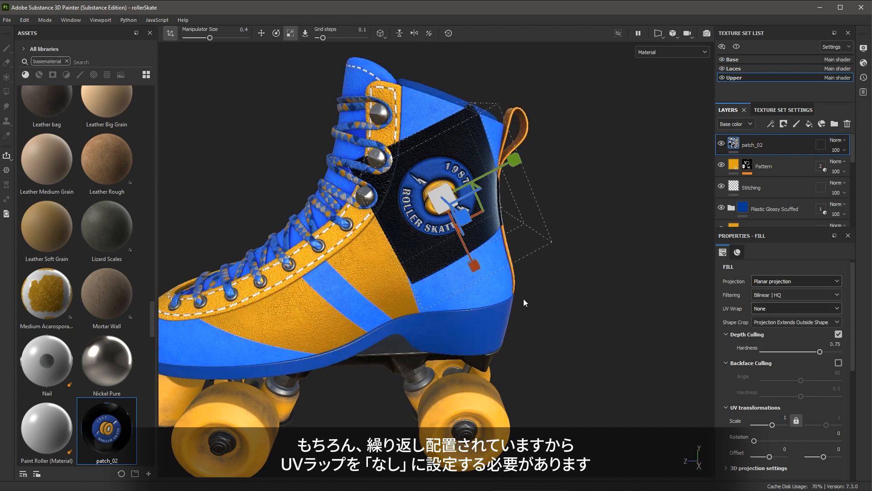
pyautogui.click(275, 33)
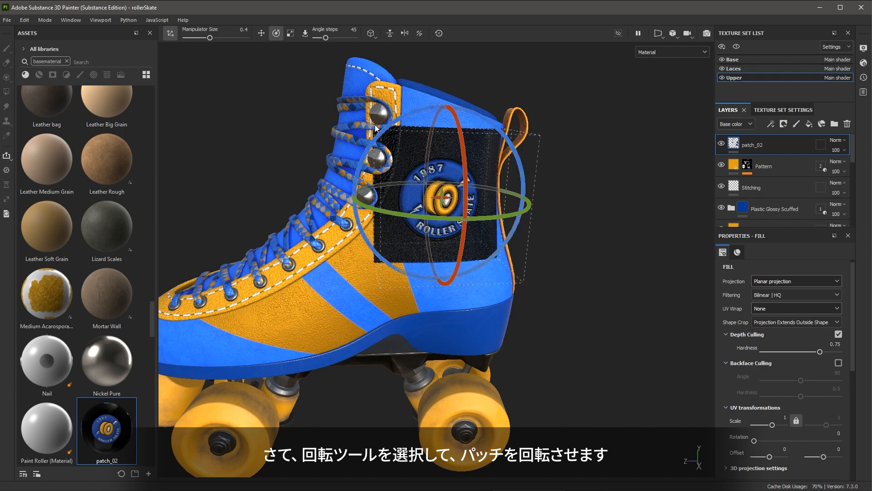
pyautogui.click(261, 32)
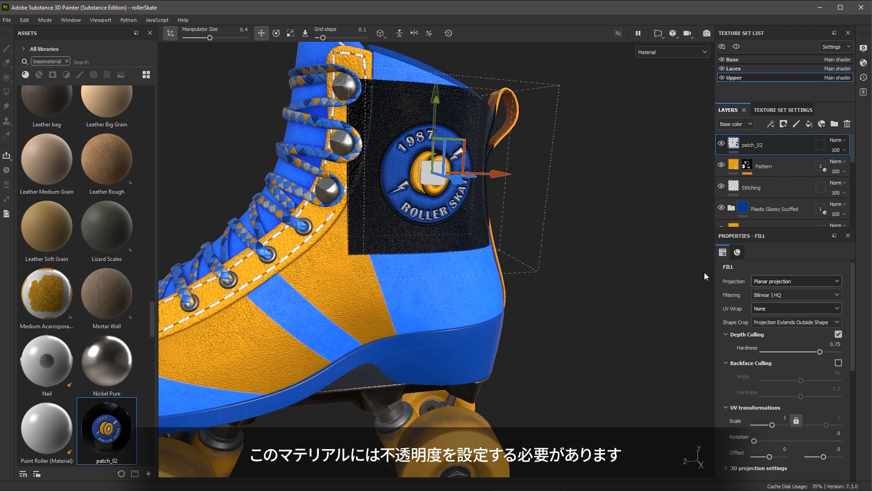
# - Bring up the Mask channel choices in patch_02's Channels mapping
pyautogui.click(731, 252)
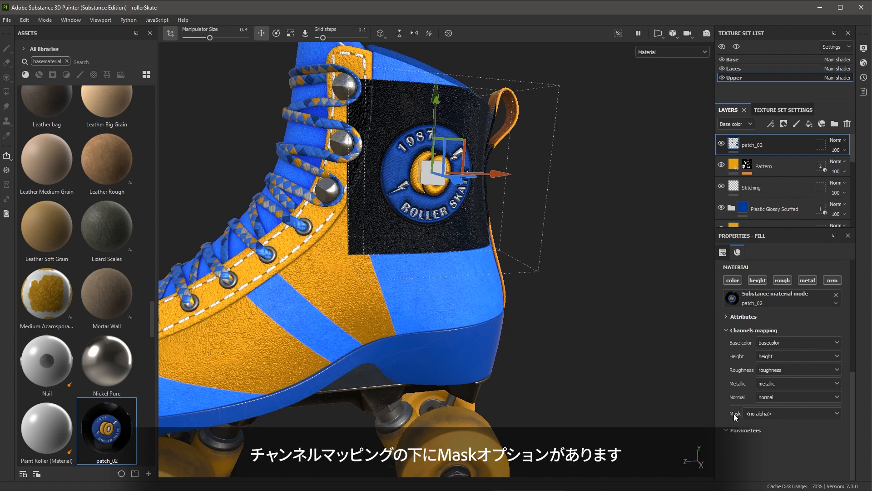
pyautogui.click(791, 413)
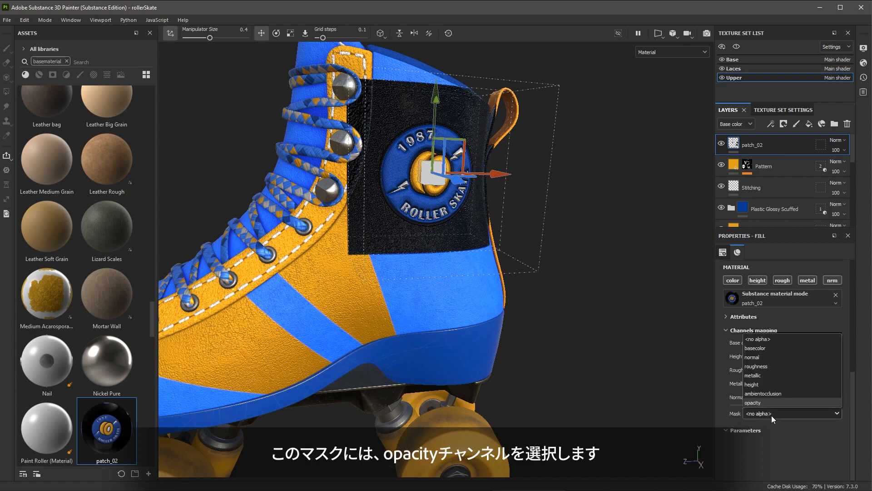
pyautogui.moveTo(764, 405)
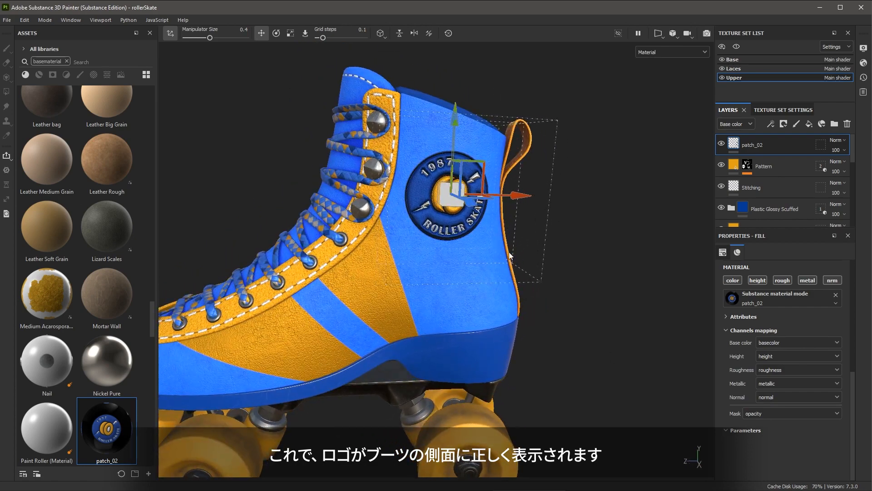
pyautogui.moveTo(431, 189)
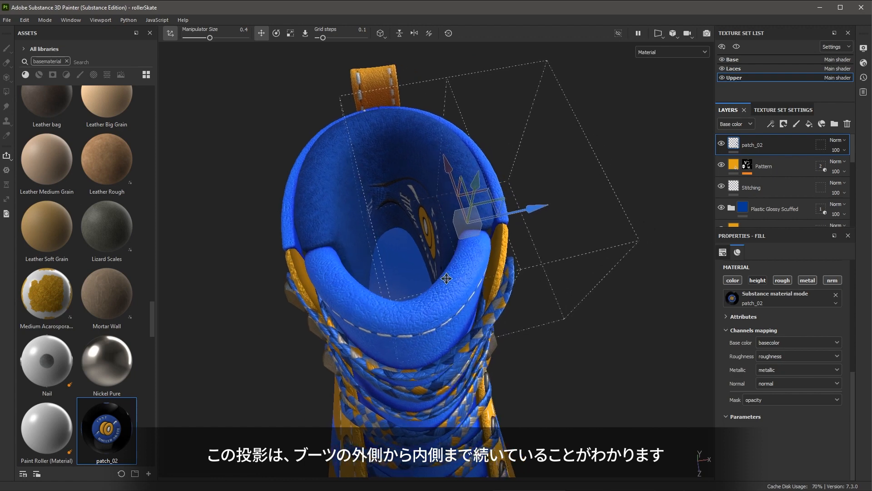
# - Return to the patch_02 projection settings and scroll up through the fill properties
pyautogui.click(723, 252)
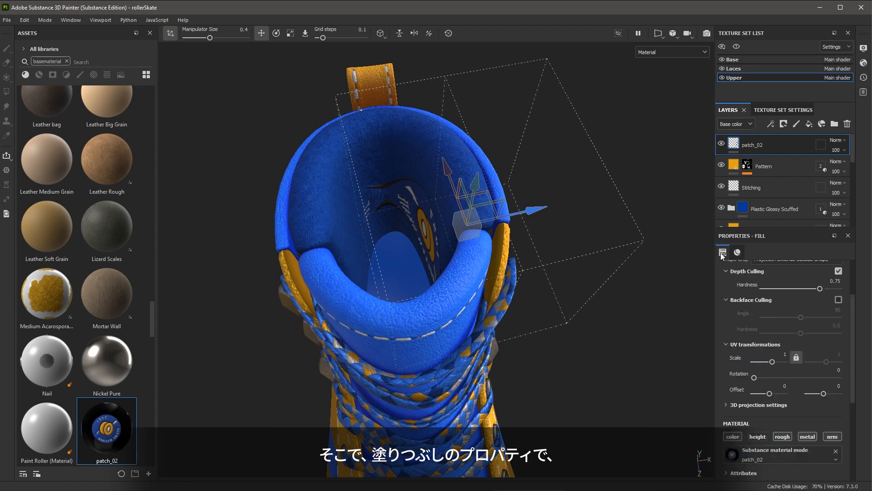
pyautogui.scroll(3)
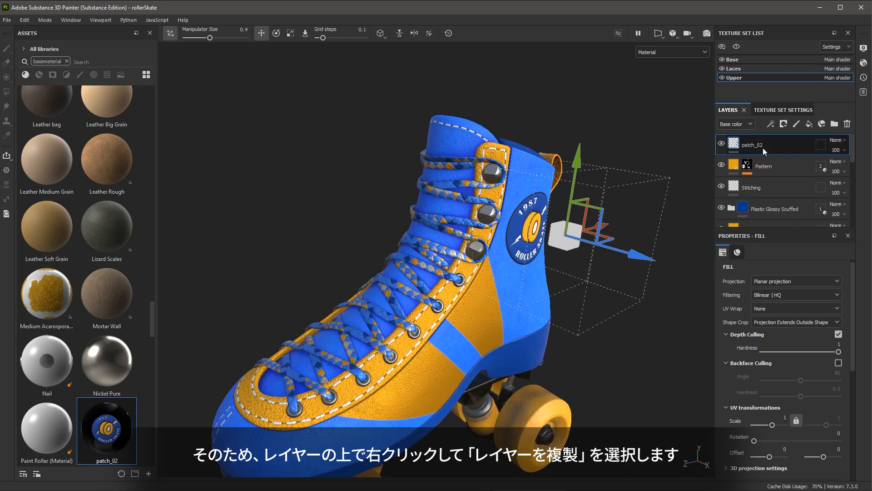
# - Duplicate the patch_02 layer from its layer context menu
pyautogui.rightClick(756, 144)
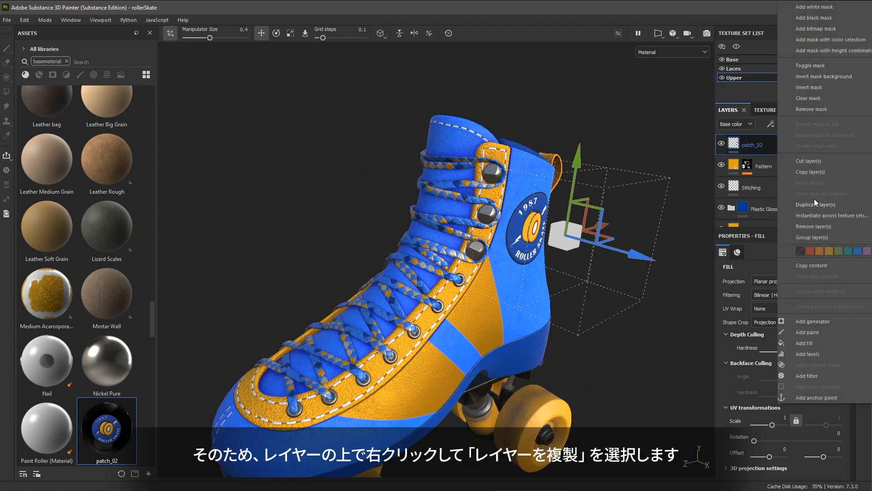
pyautogui.click(815, 204)
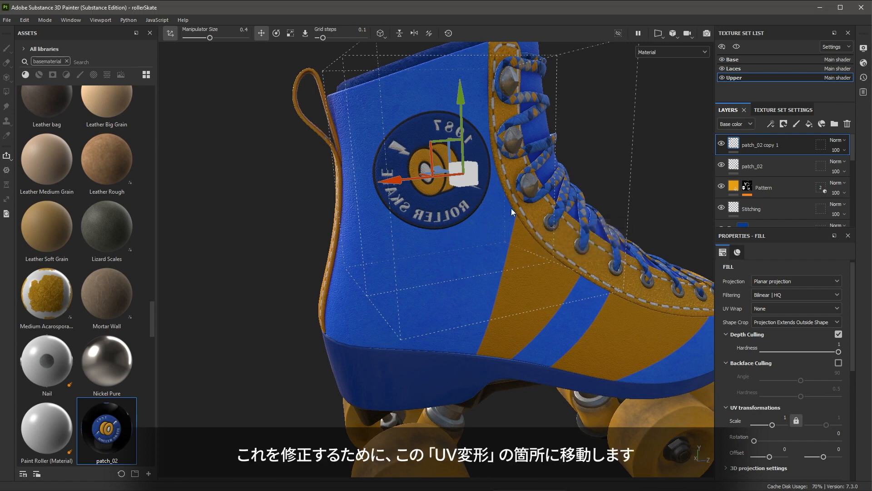
pyautogui.moveTo(722, 252)
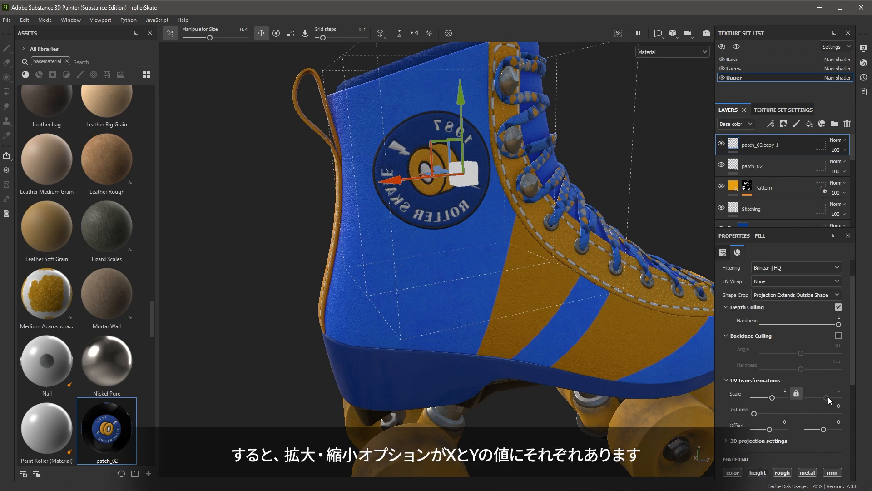
# - Unlink the UV Scale values and set the copy's X scale to -1
pyautogui.click(796, 393)
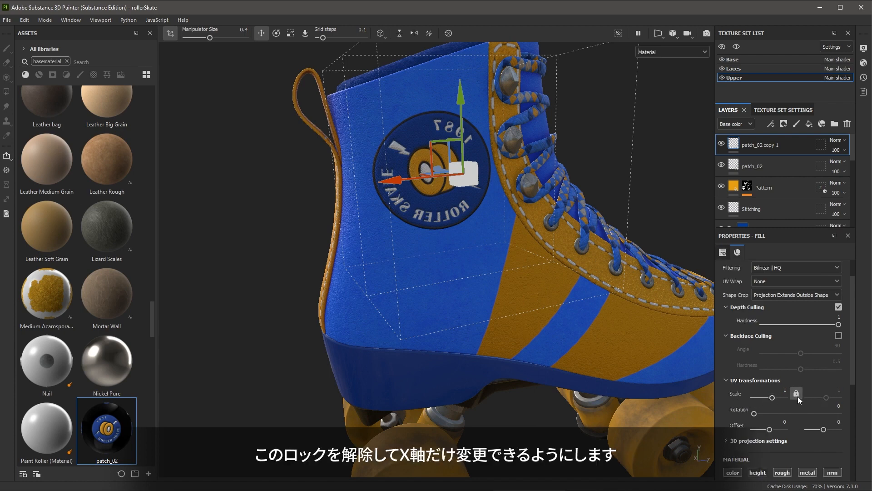
pyautogui.click(796, 394)
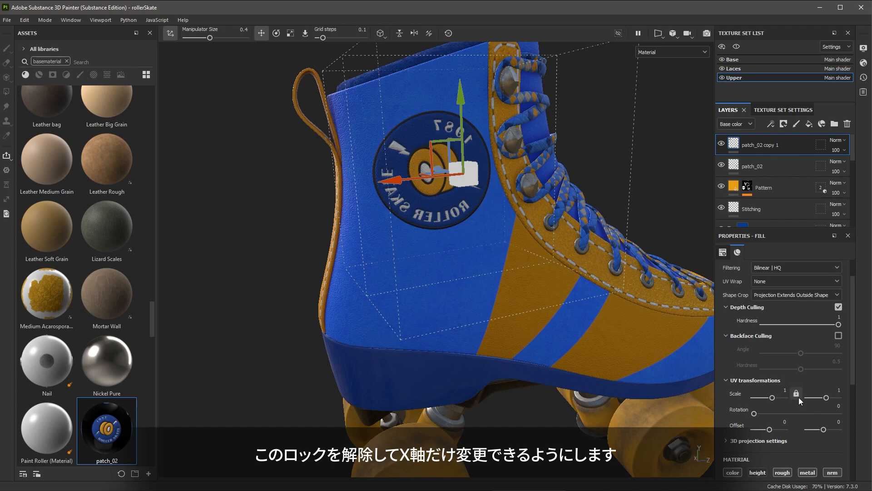
pyautogui.click(796, 392)
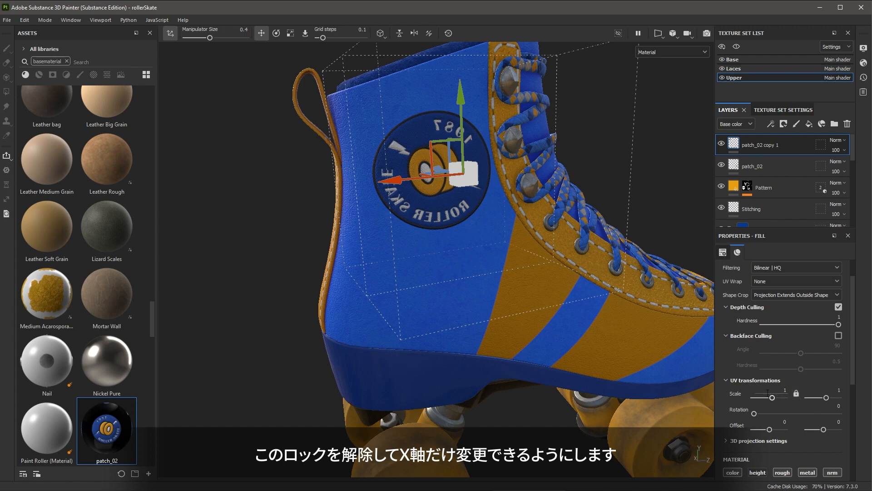
pyautogui.click(795, 394)
pyautogui.write('-1')
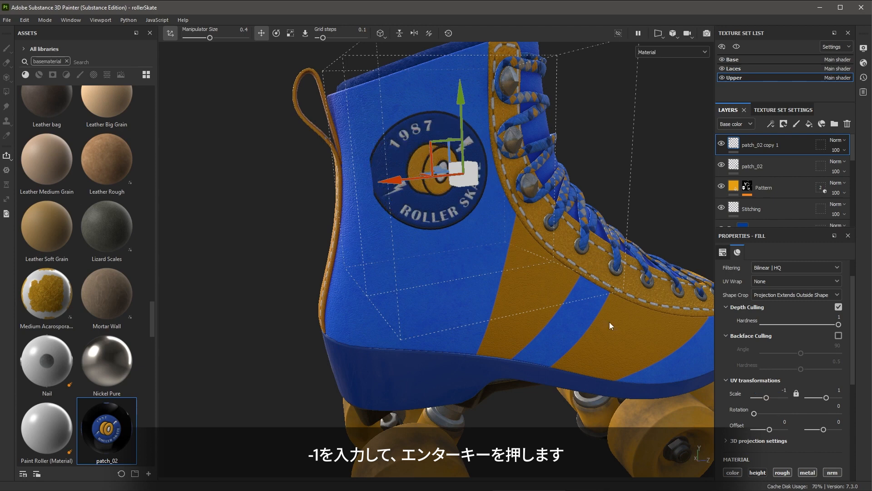
pyautogui.moveTo(500, 261)
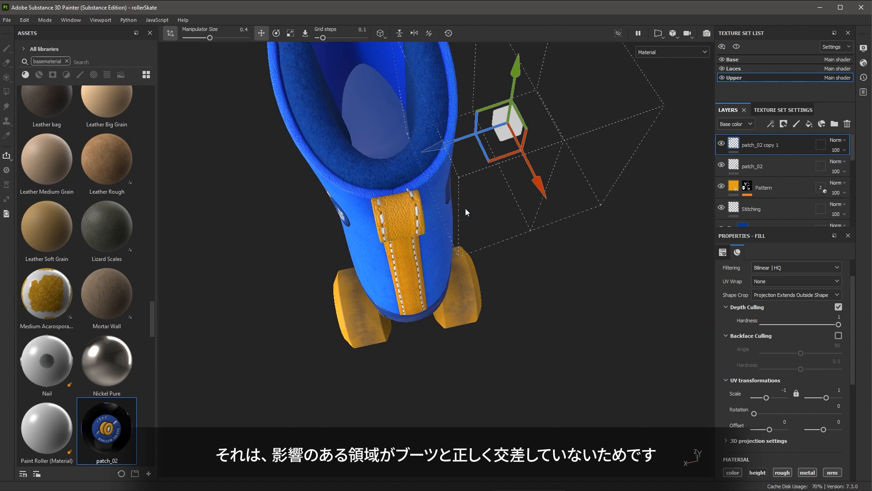
# - Rotate the copied patch's planar projection to fit the boot's other side
pyautogui.click(276, 33)
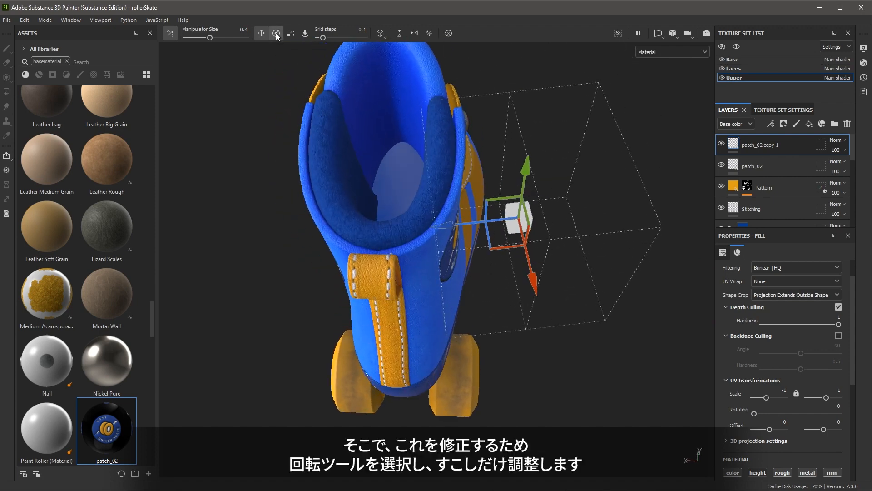
pyautogui.click(276, 33)
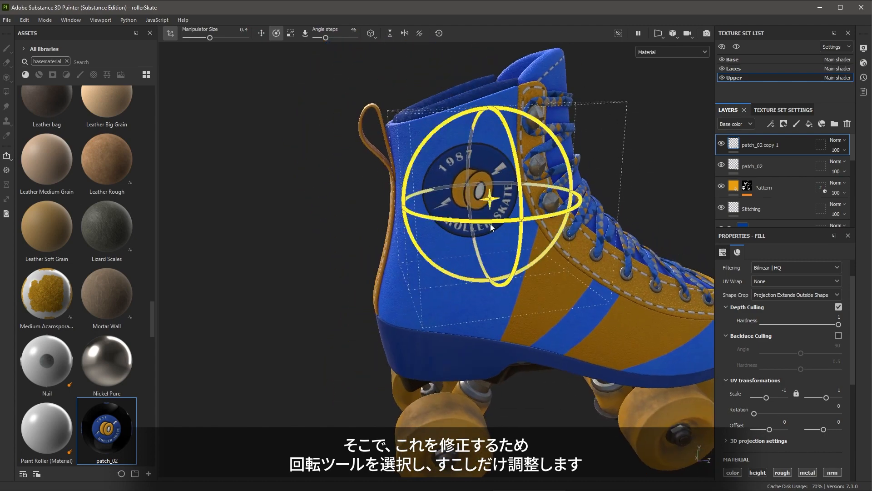
pyautogui.click(260, 33)
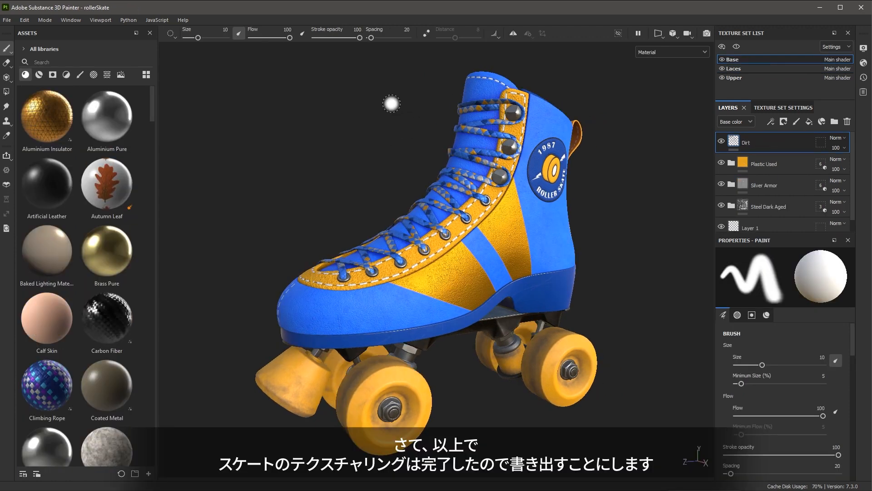
# - Open Export Textures and scroll through the output template list for all three texture sets
pyautogui.click(7, 20)
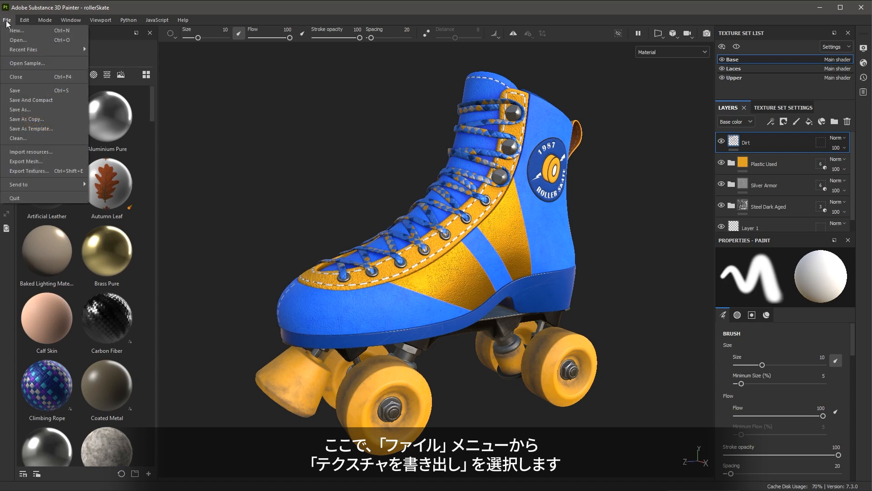
pyautogui.click(29, 171)
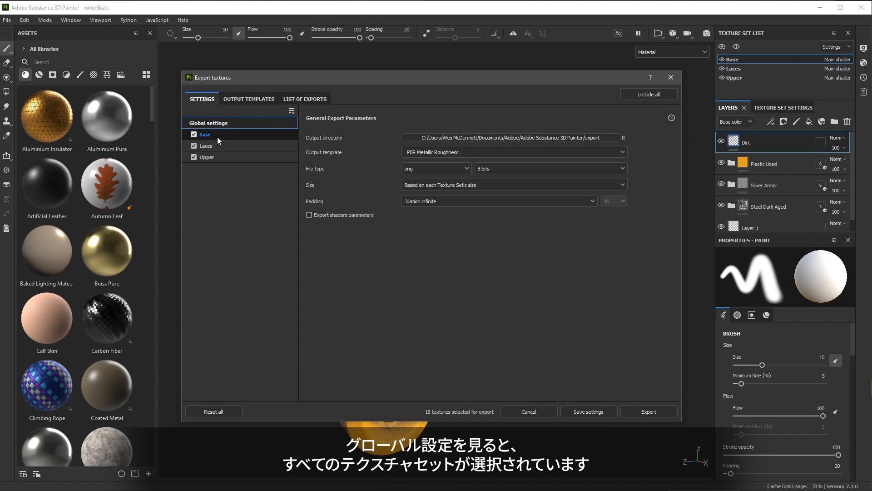
pyautogui.moveTo(349, 157)
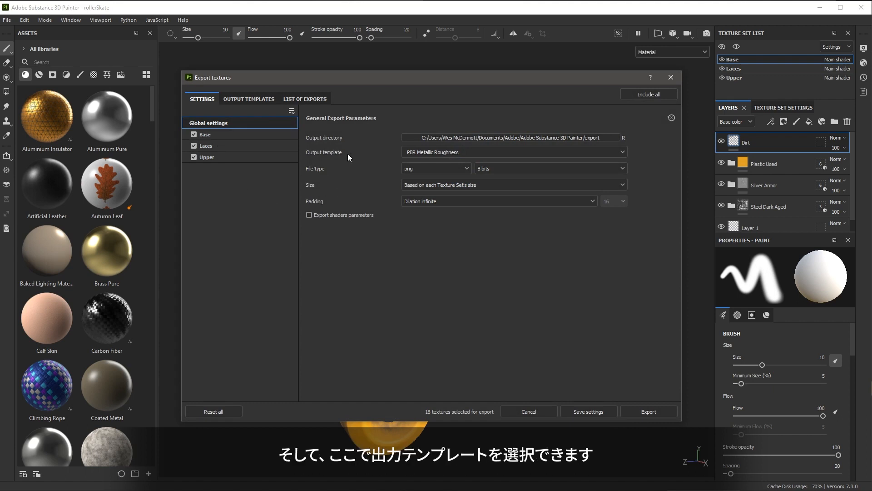
pyautogui.click(512, 151)
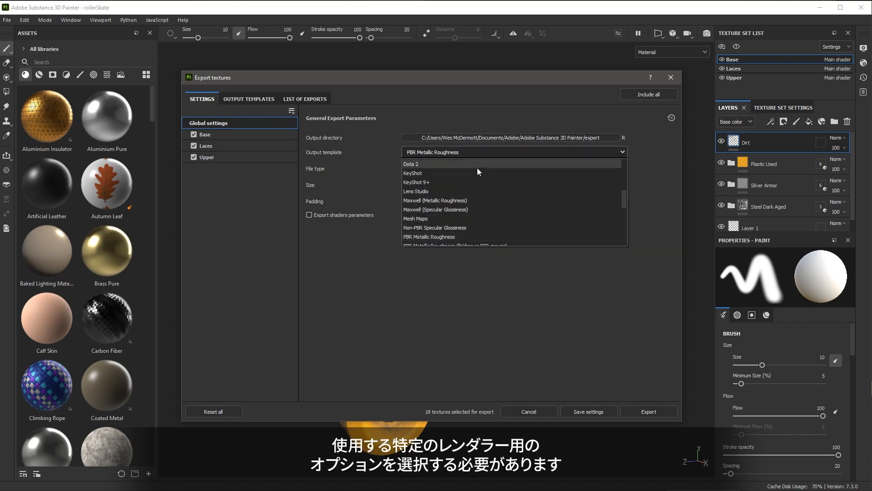
pyautogui.scroll(-3)
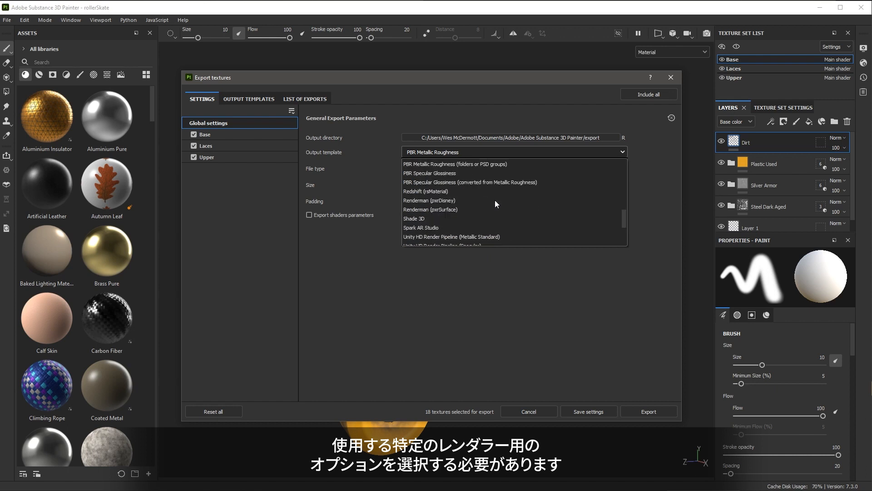
pyautogui.scroll(-3)
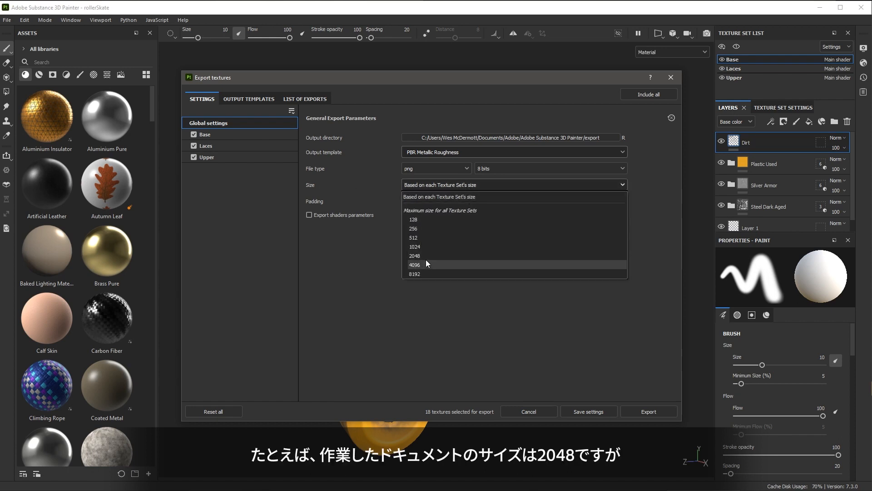
pyautogui.moveTo(426, 260)
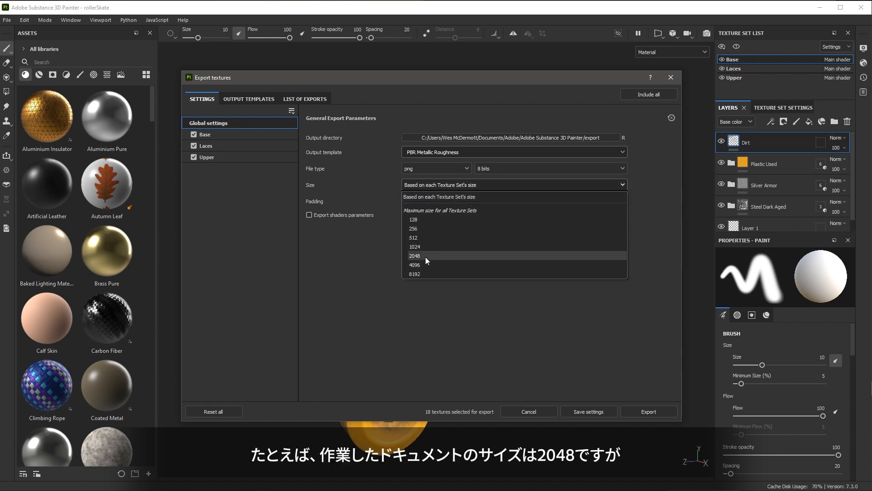
pyautogui.moveTo(429, 265)
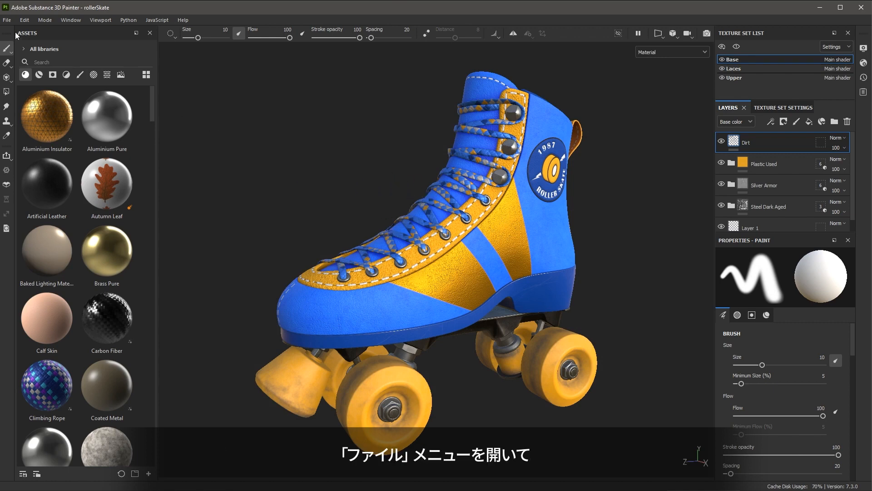
# - Open the File menu of the finished roller skate project
pyautogui.click(7, 20)
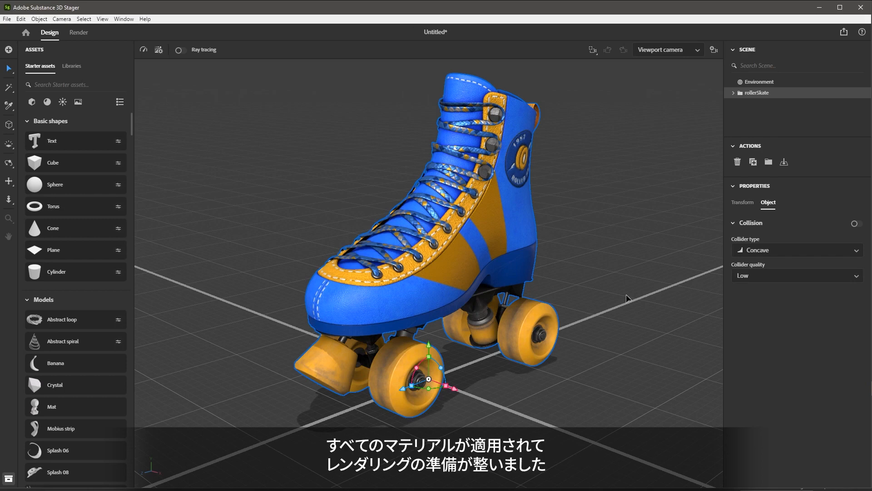
pyautogui.moveTo(621, 267)
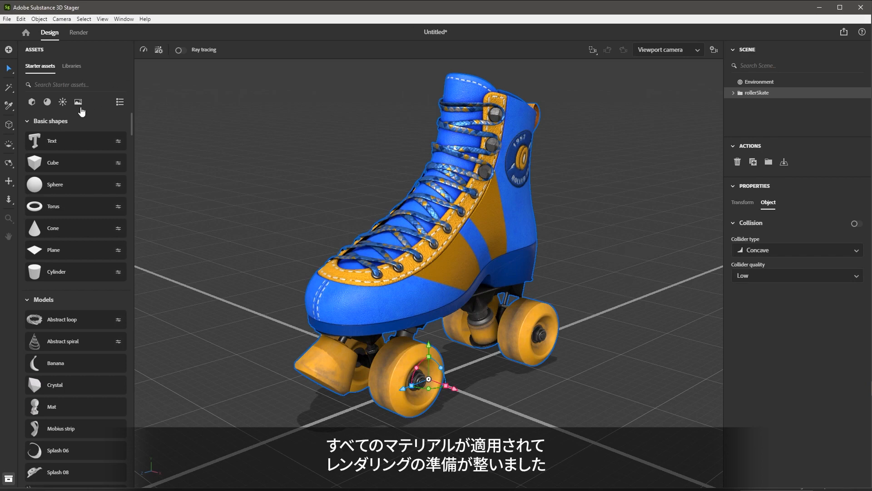
# - Show the Images category in Stager's Starter assets panel
pyautogui.click(77, 101)
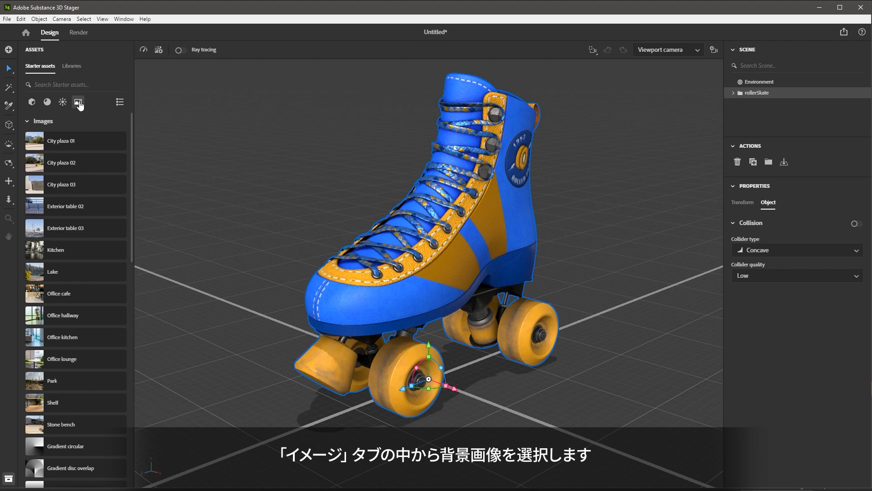
pyautogui.moveTo(94, 230)
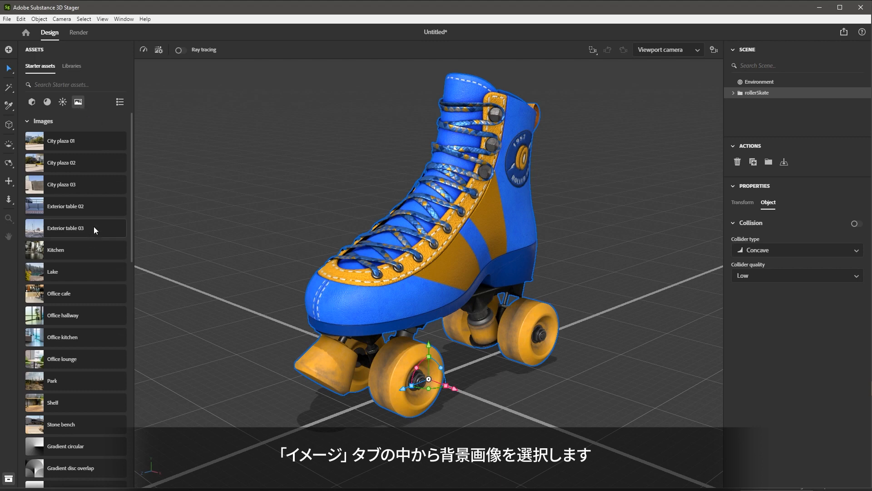
# - Apply the boardwalk background, match lights and camera to it, and drop the skate to ground
pyautogui.click(752, 103)
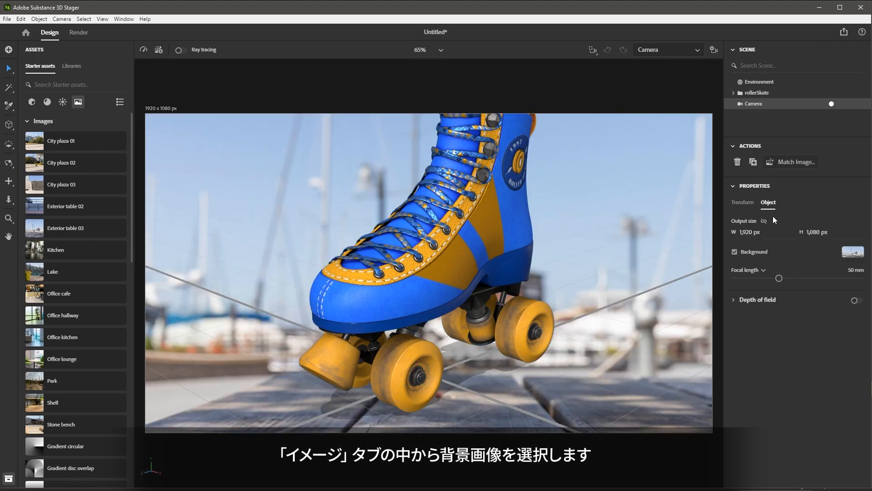
pyautogui.click(796, 161)
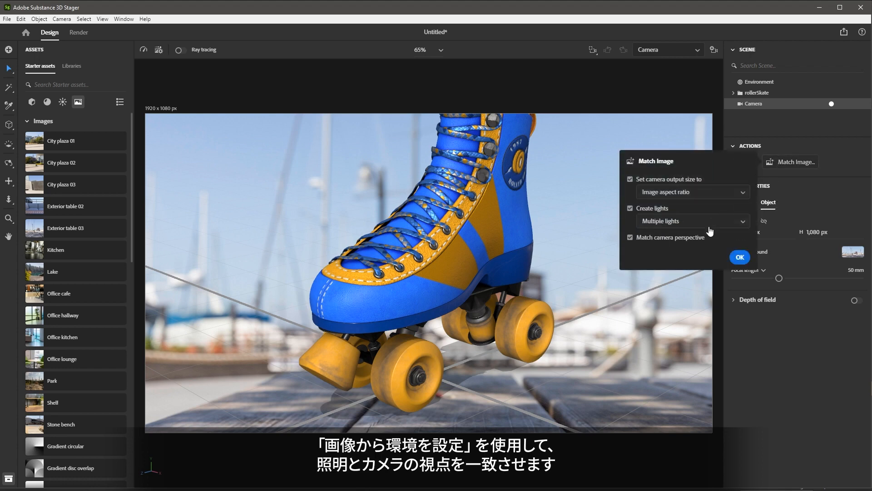
pyautogui.click(739, 257)
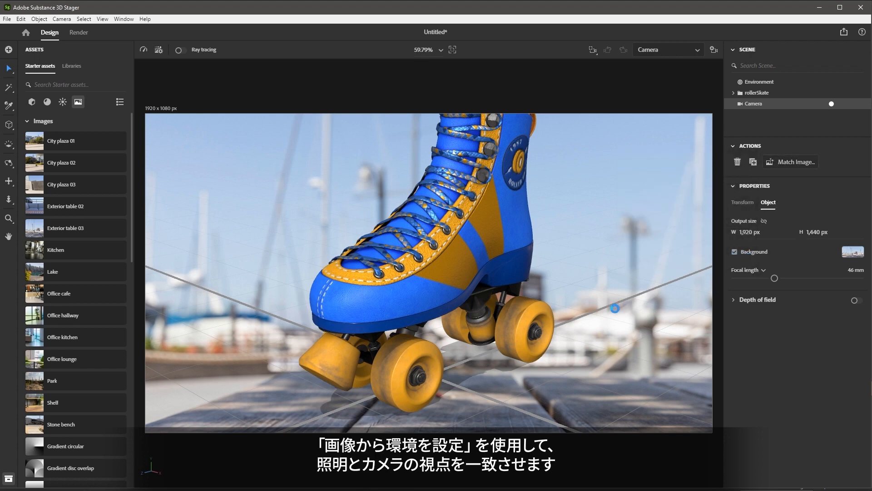
pyautogui.click(789, 161)
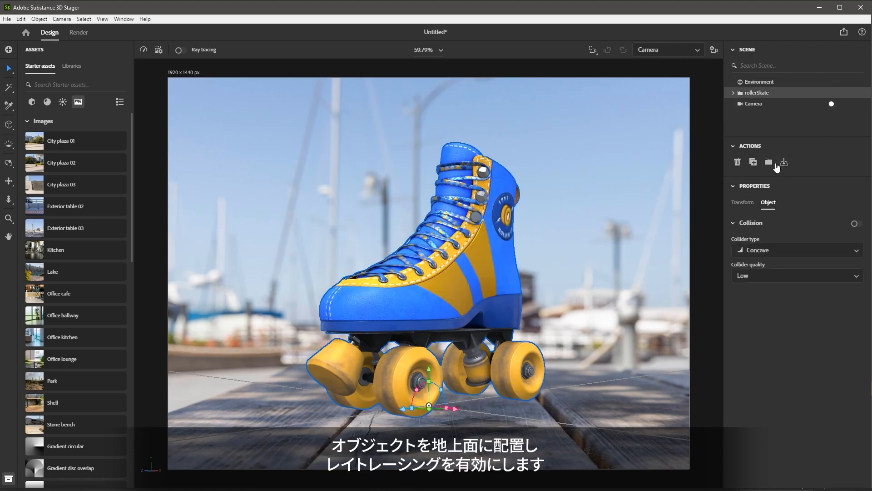
pyautogui.click(181, 50)
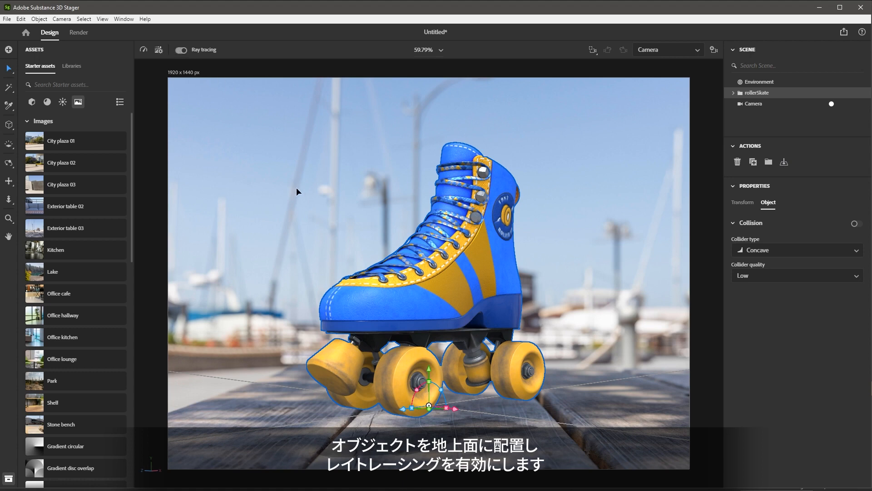